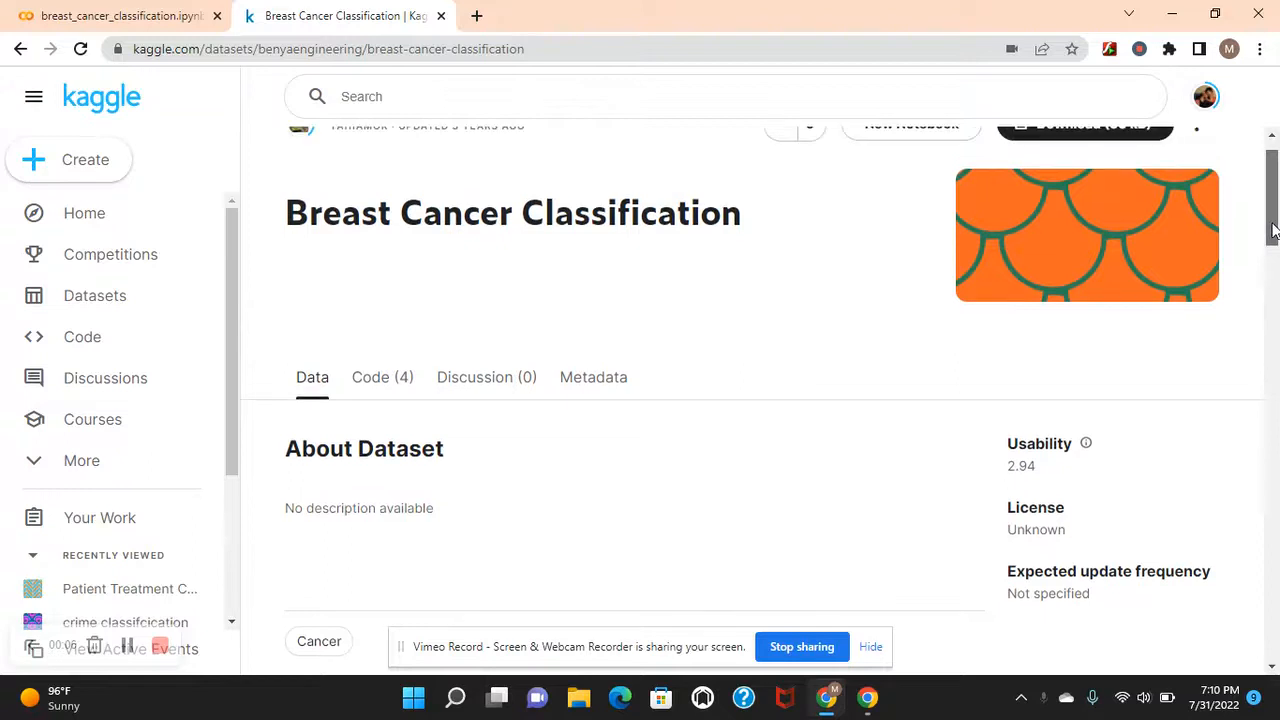
Scroll up and down the currently open page before switching to Colab.
scroll(up, 3)
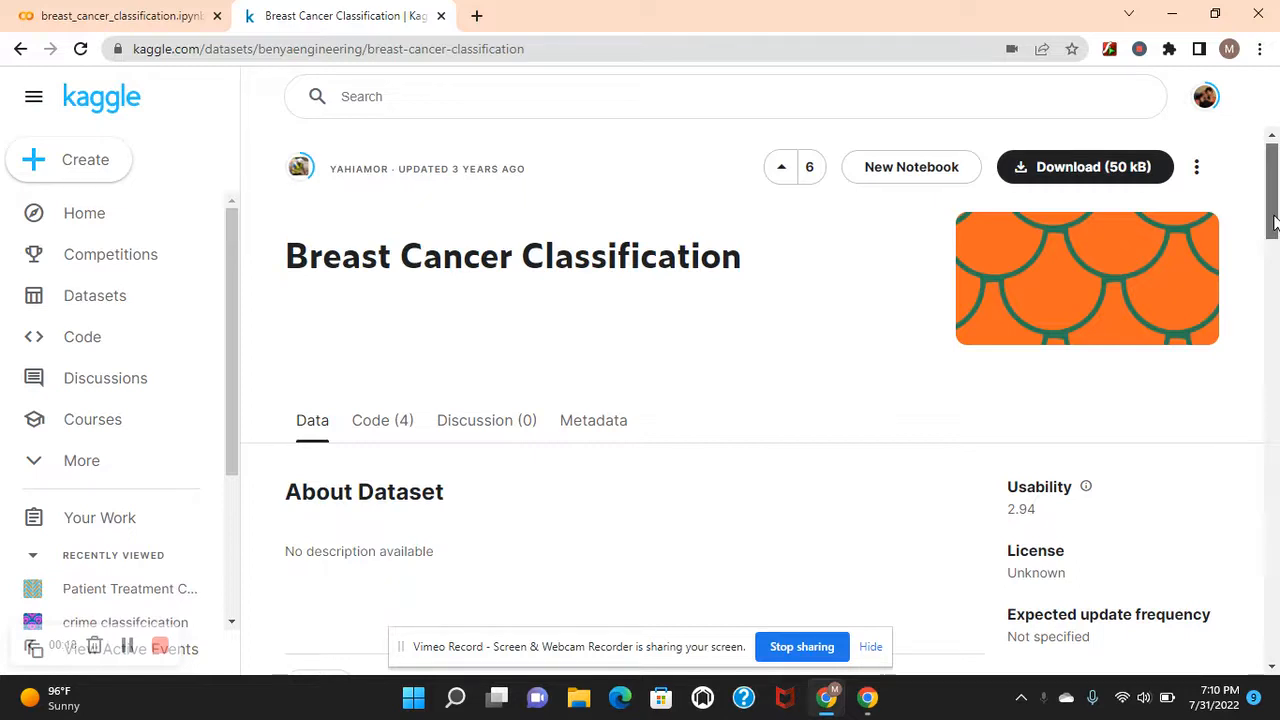
mouse_move(490, 283)
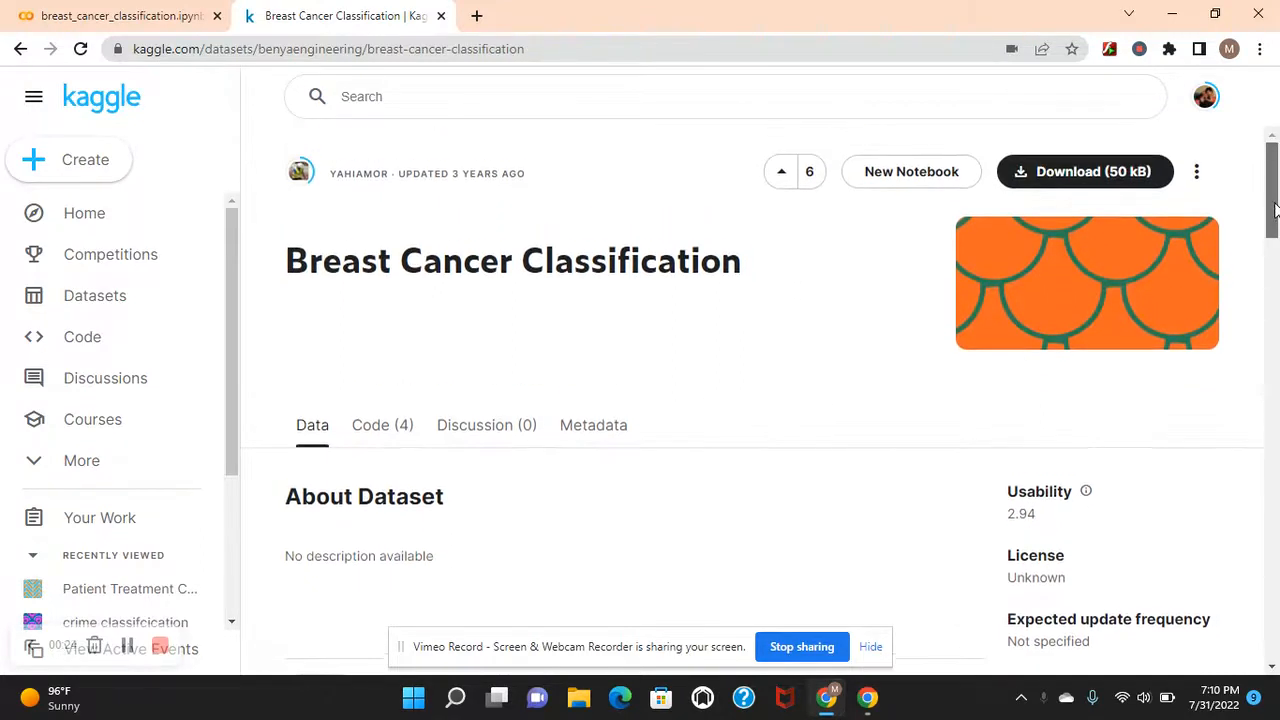
scroll(down, 3)
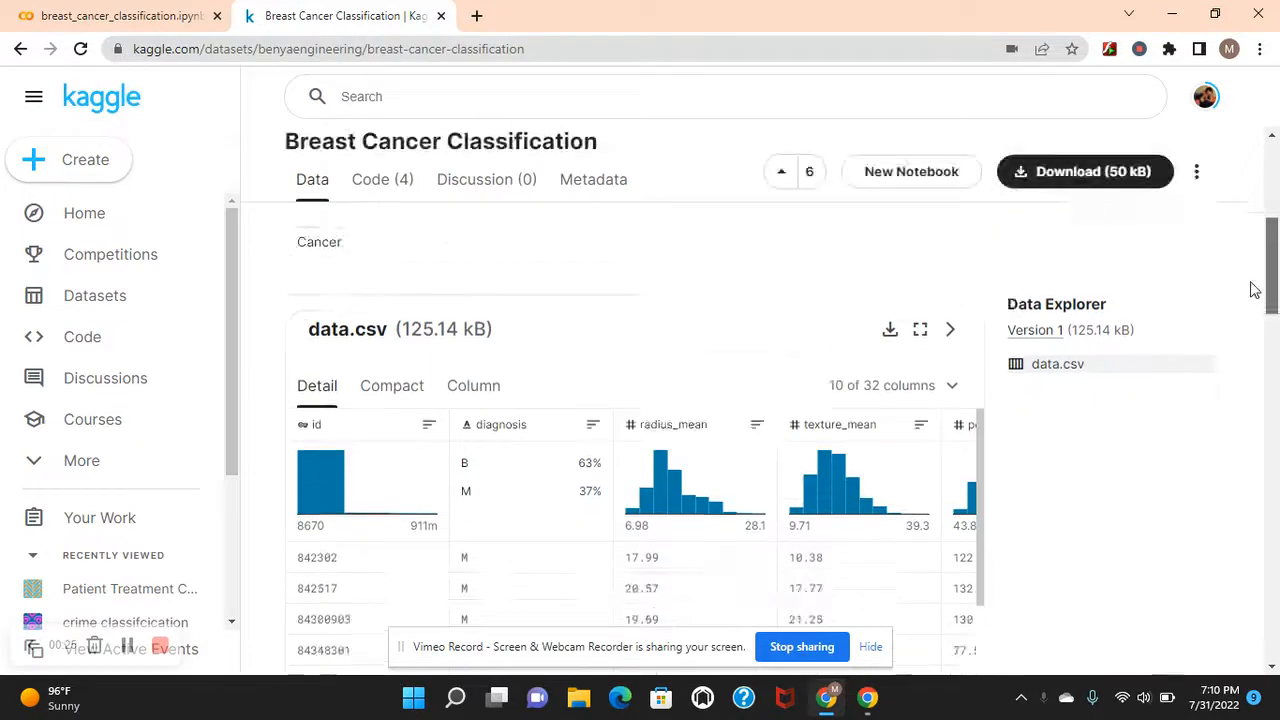
scroll(down, 3)
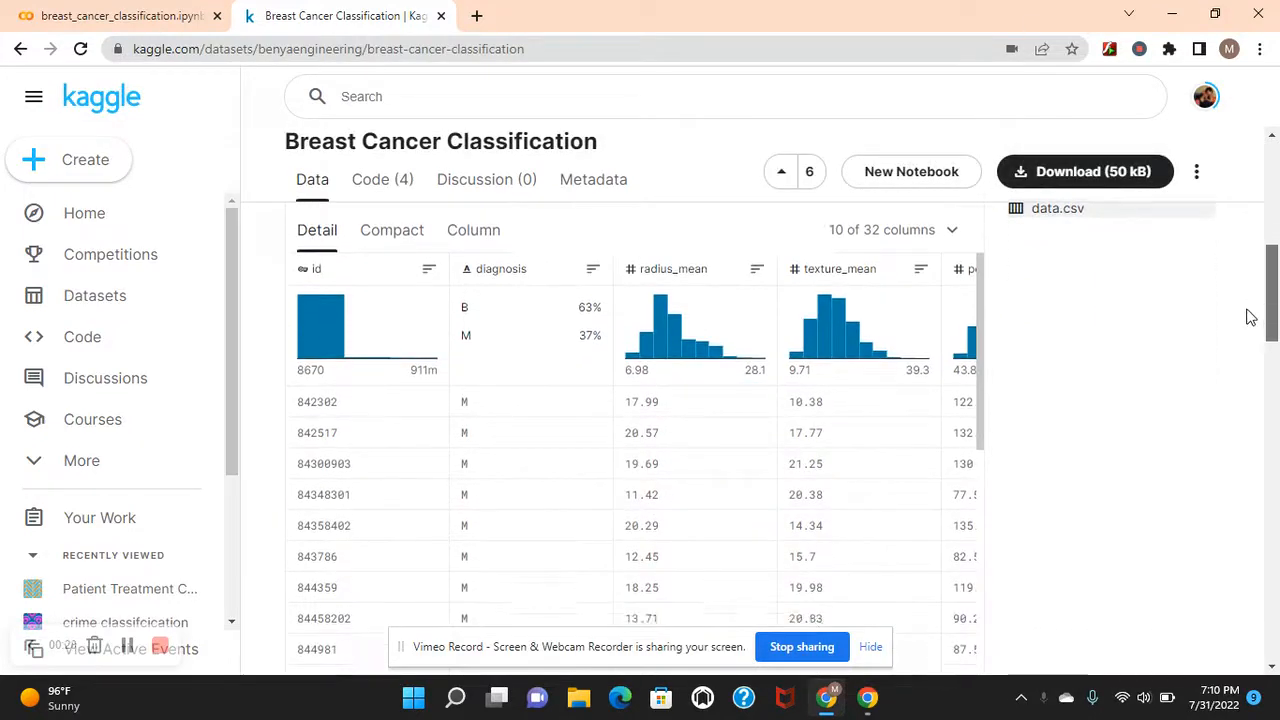
scroll(down, 3)
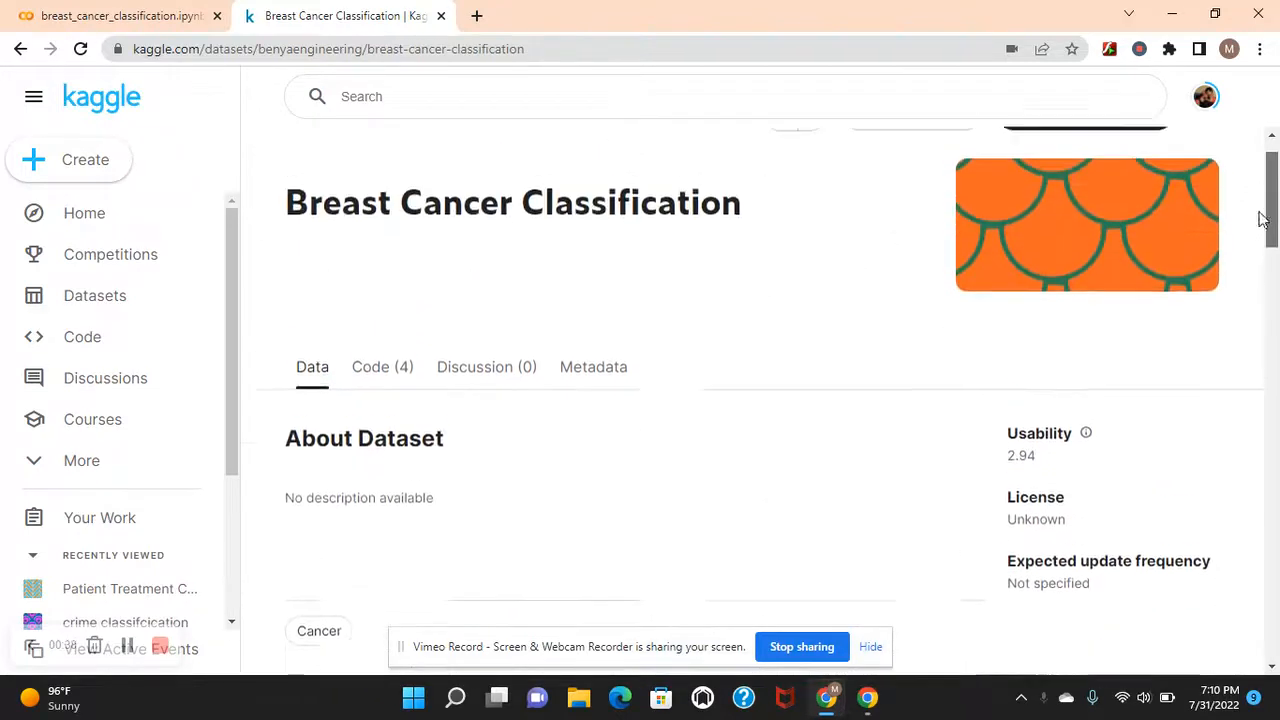
Switch to the breast_cancer_classification notebook and scroll through the df.info() and df.head() outputs.
click(120, 15)
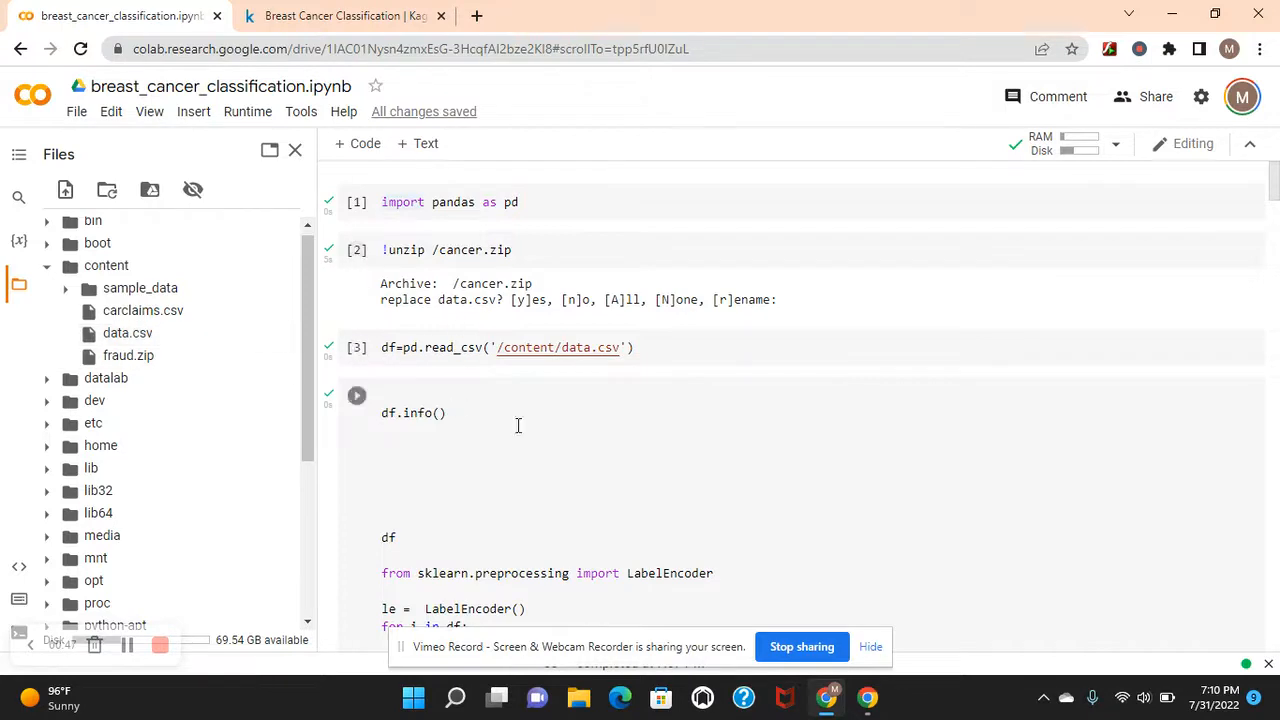
click(357, 395)
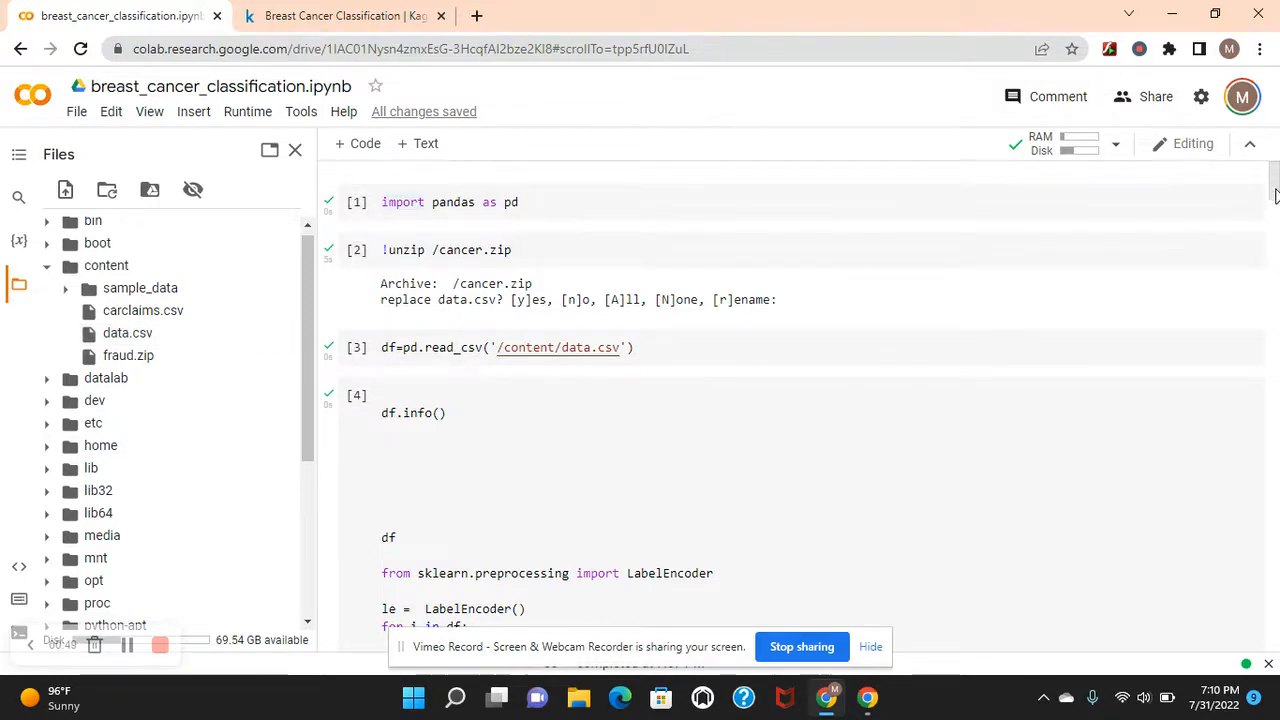
scroll(down, 3)
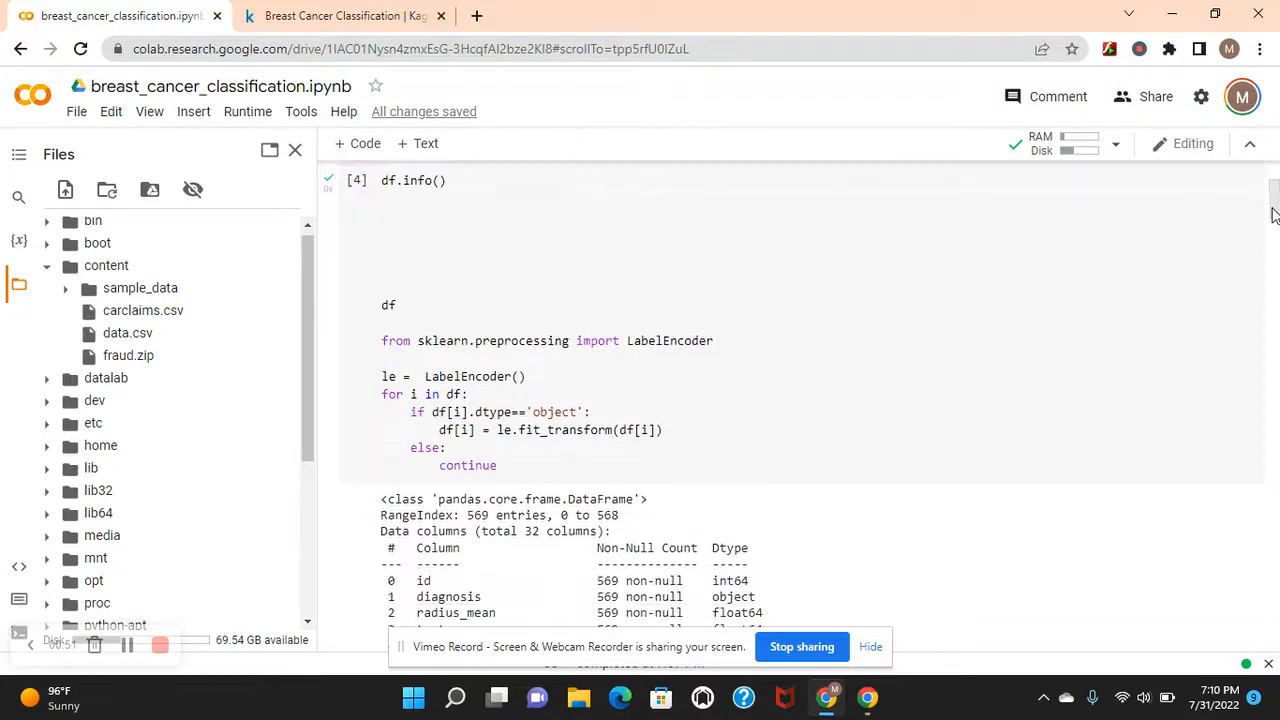
scroll(down, 3)
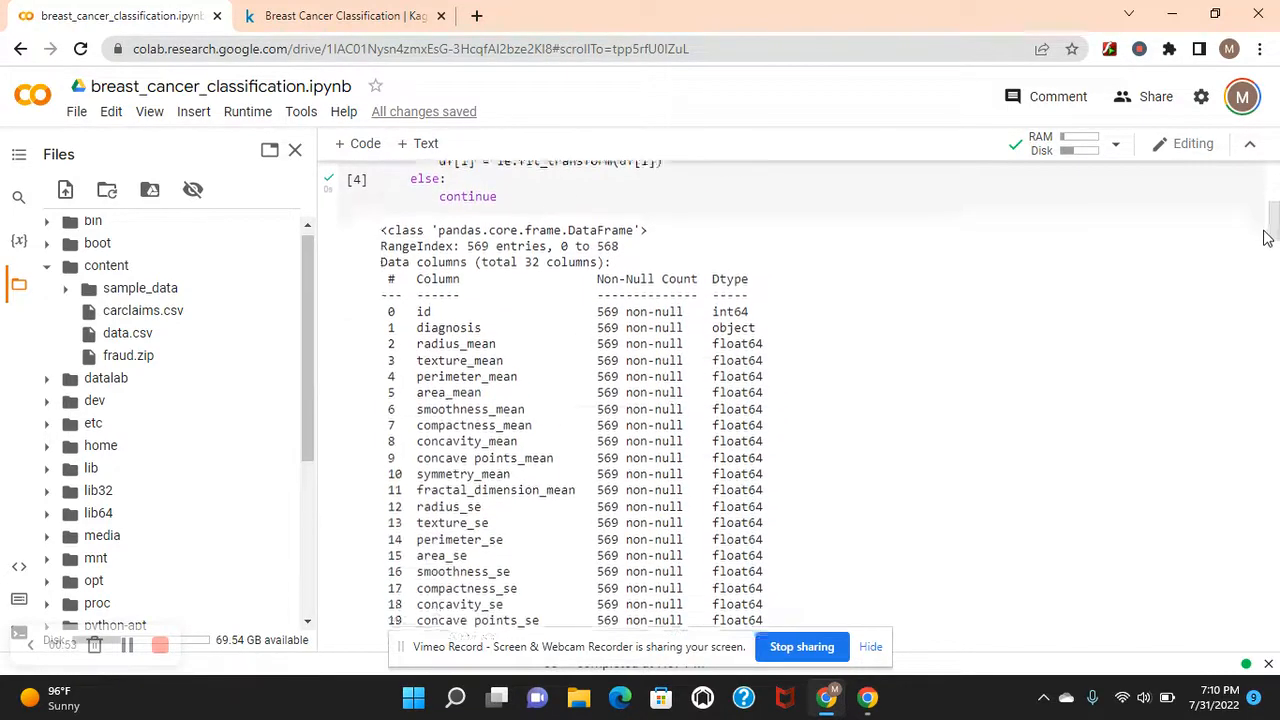
scroll(down, 3)
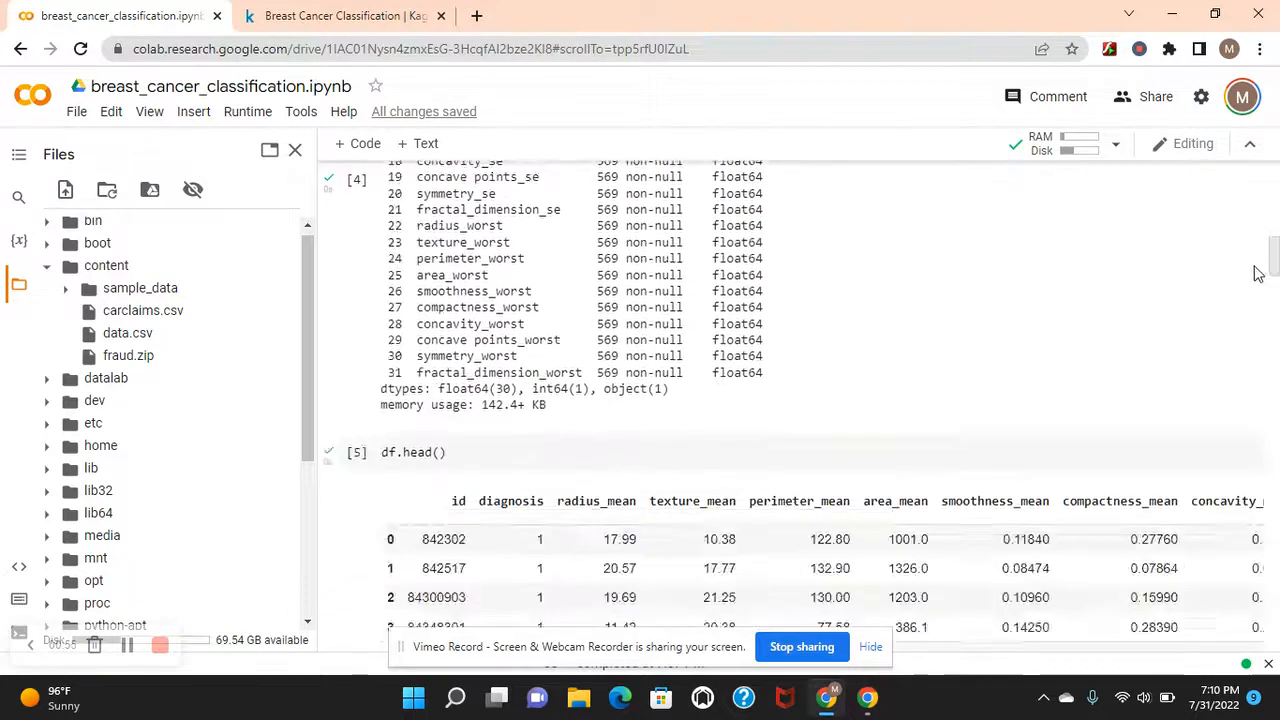
scroll(down, 3)
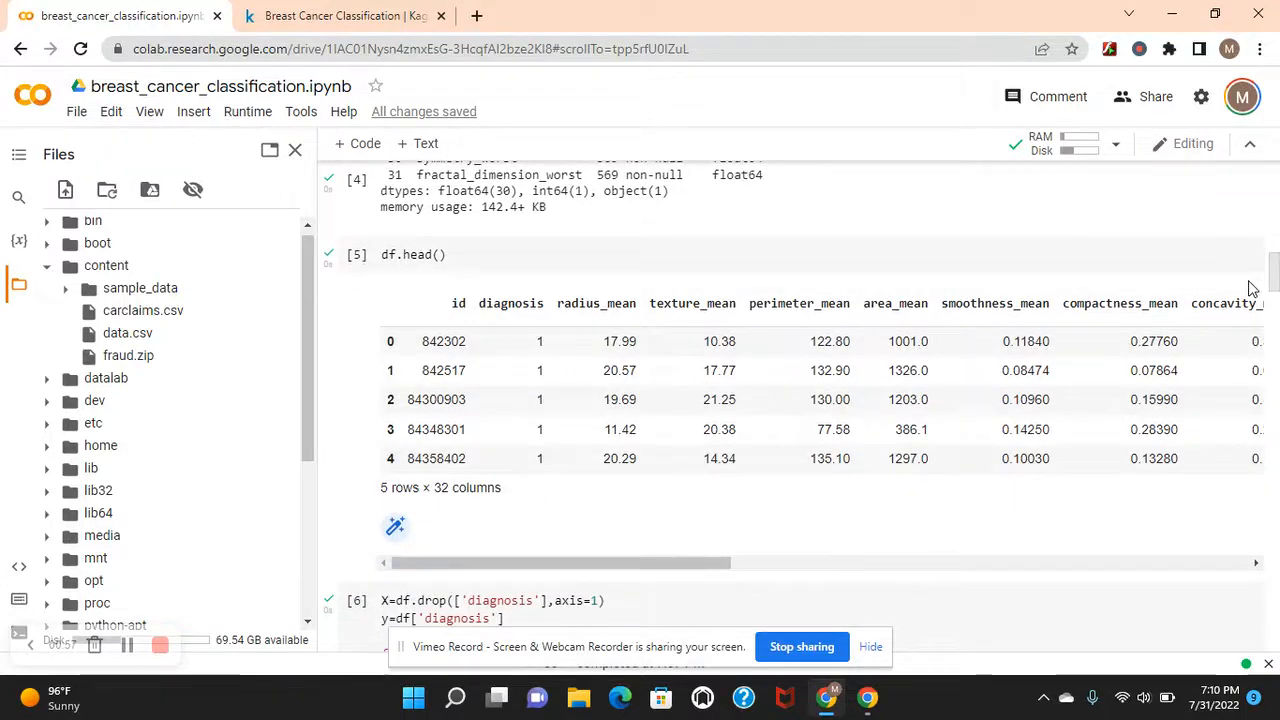
scroll(down, 3)
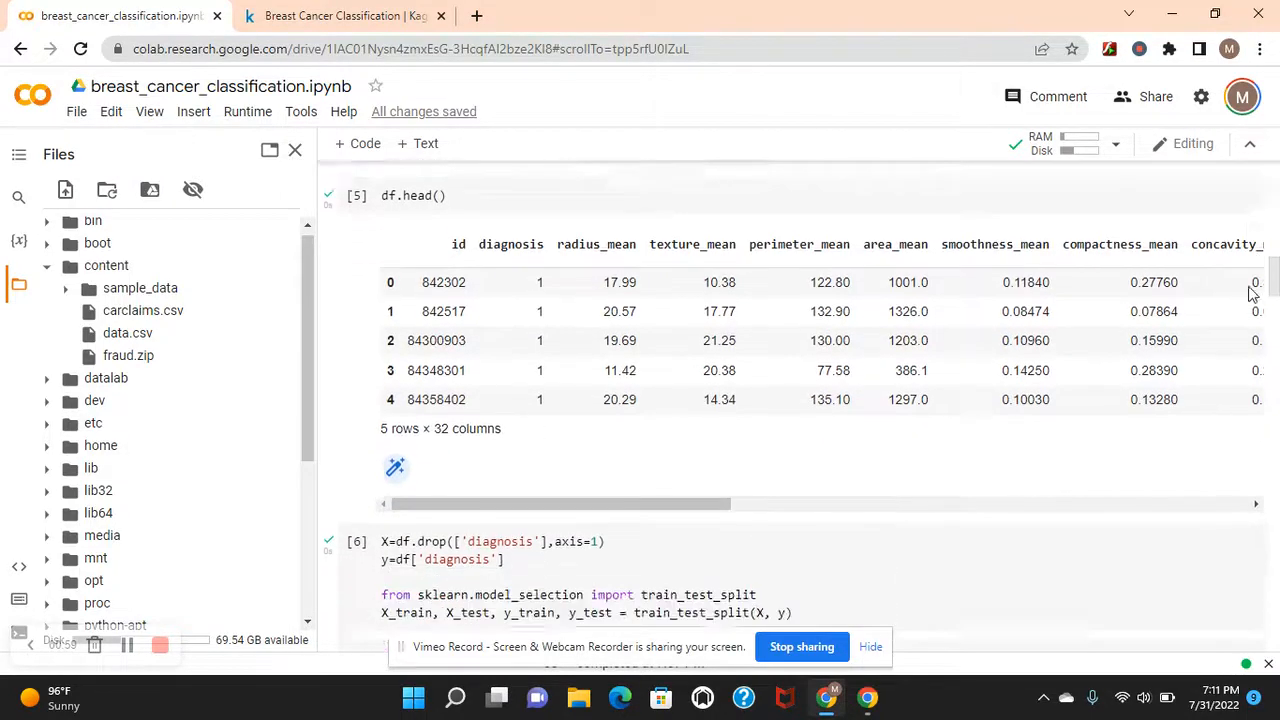
scroll(down, 3)
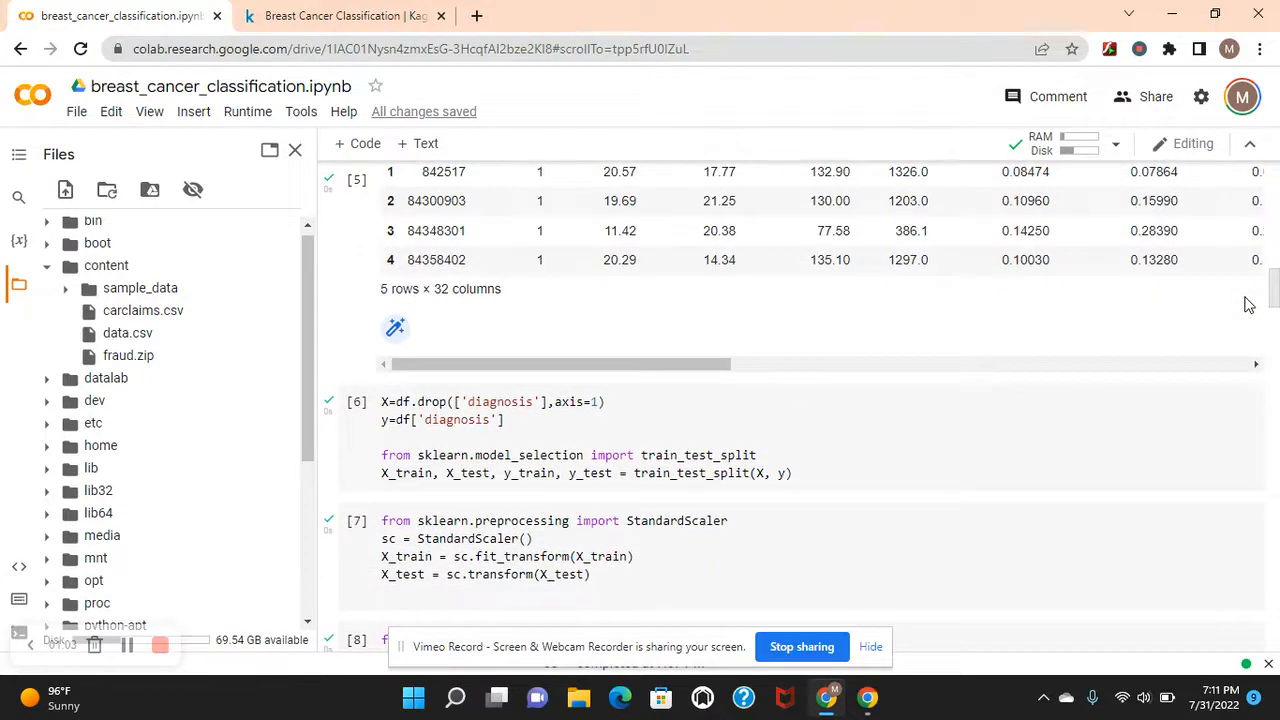
scroll(down, 3)
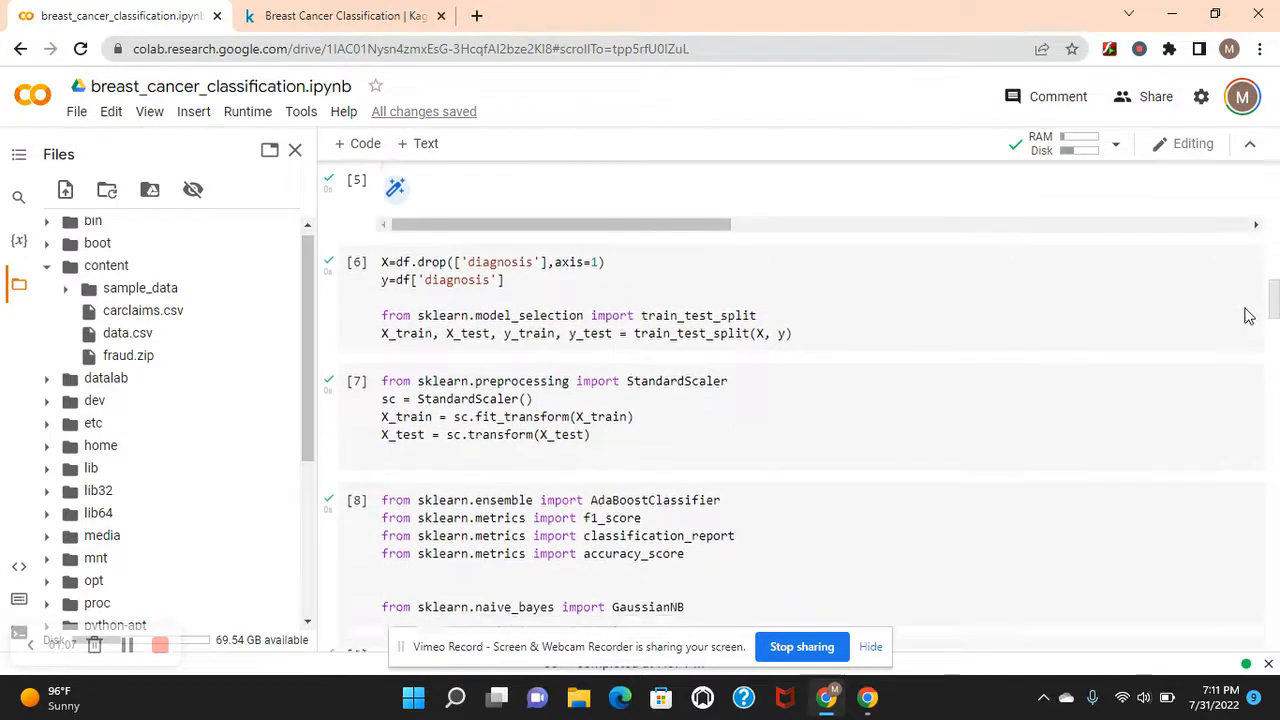
scroll(down, 3)
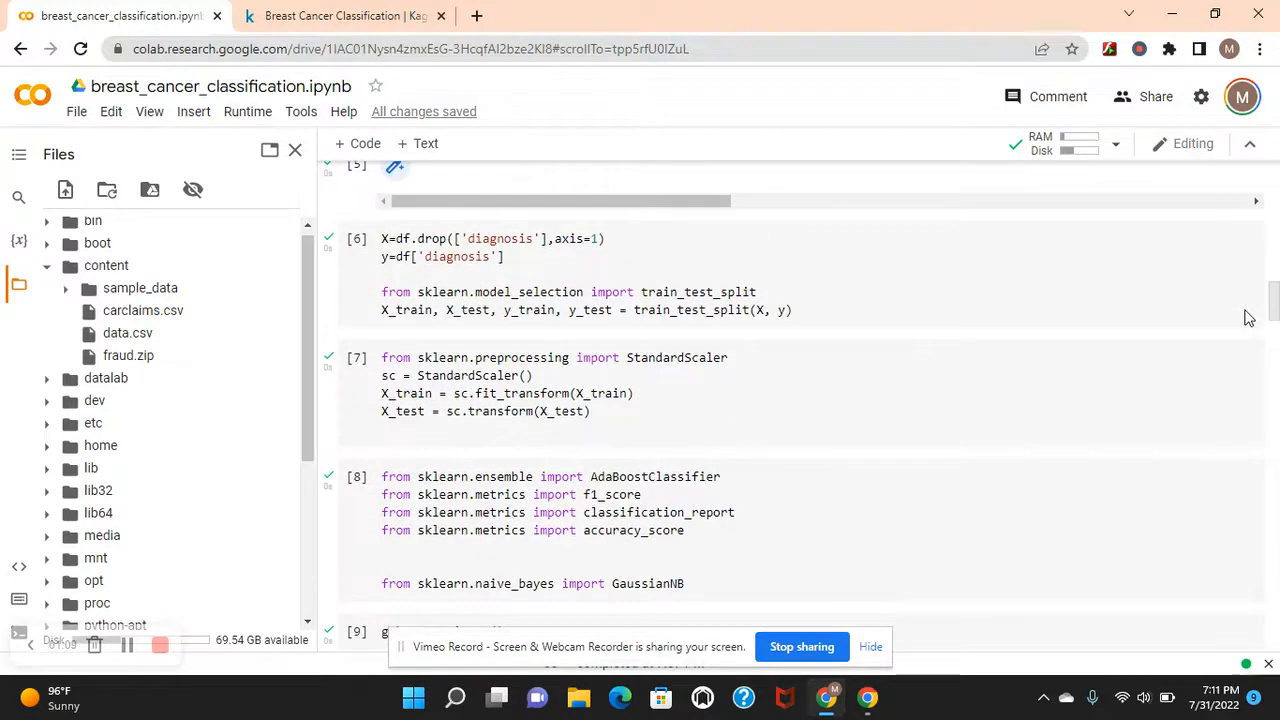
scroll(down, 3)
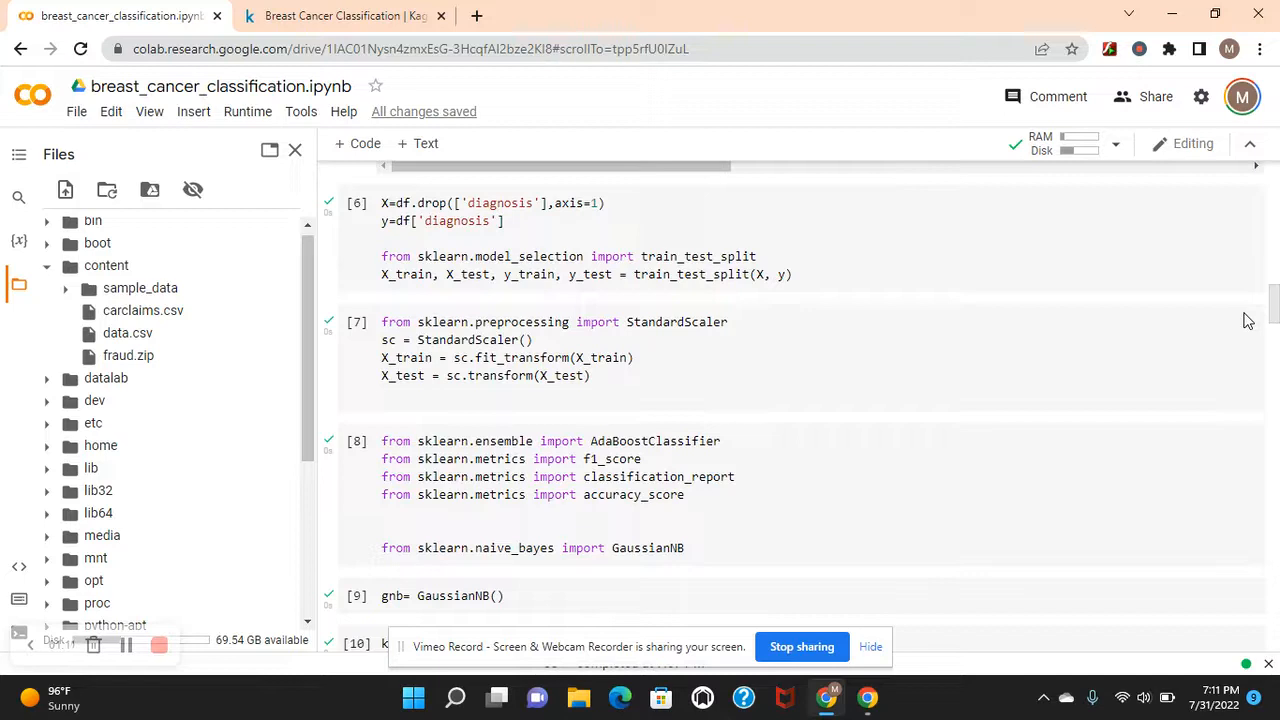
scroll(down, 3)
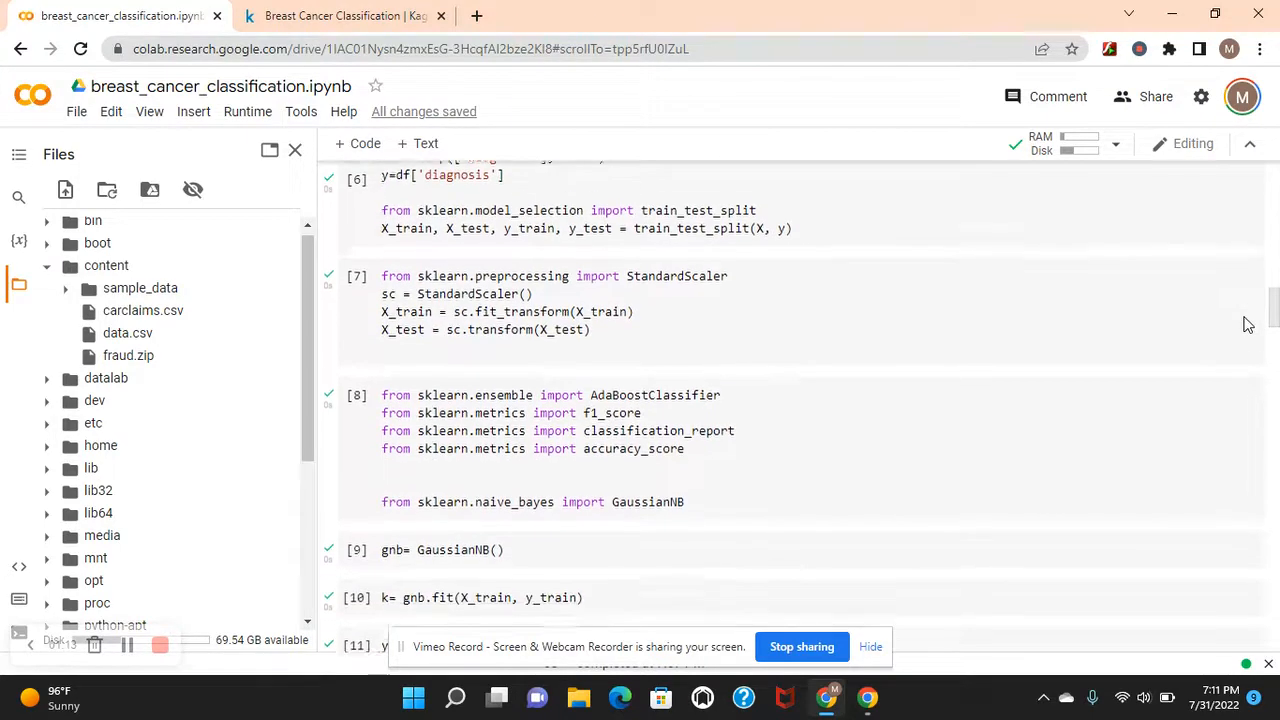
scroll(down, 3)
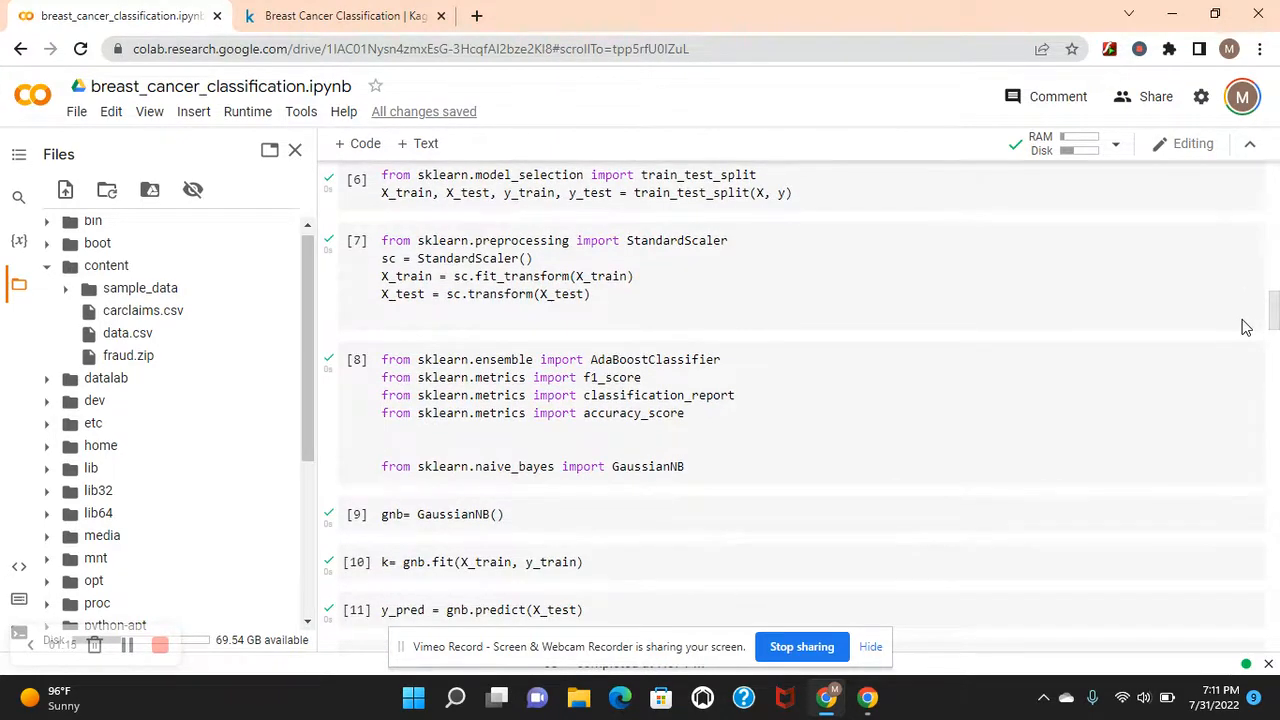
scroll(down, 3)
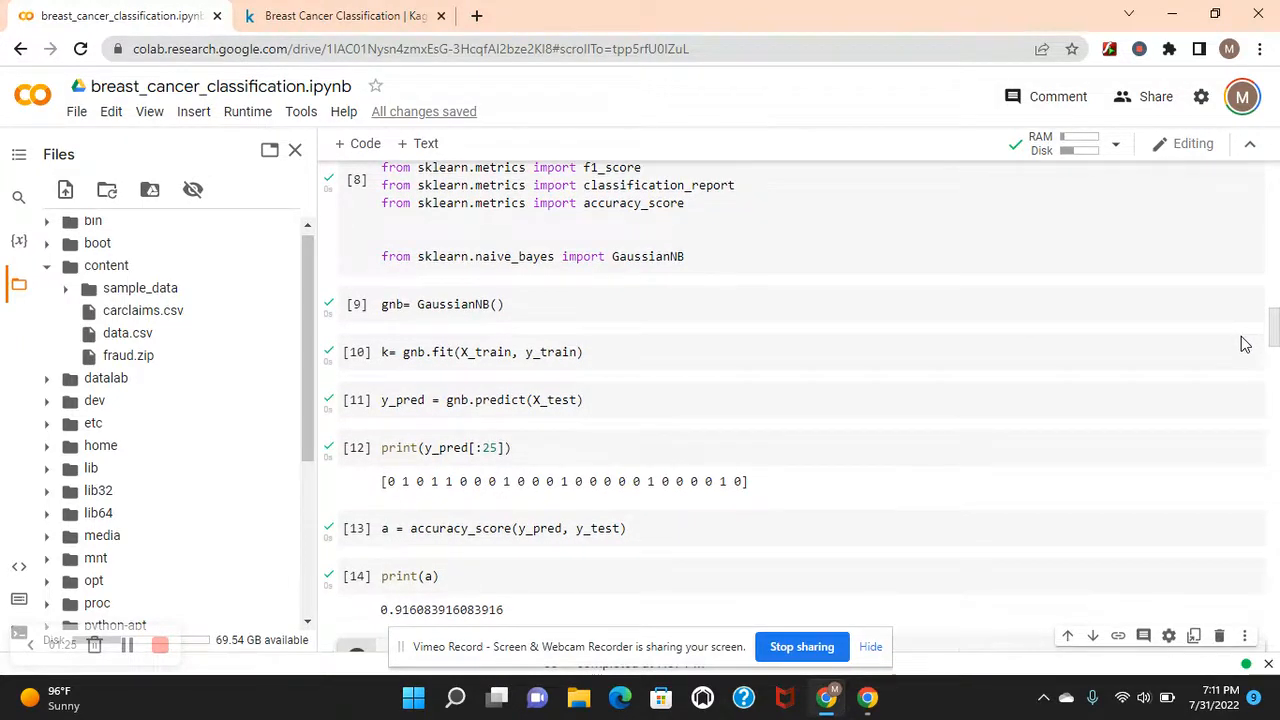
scroll(down, 3)
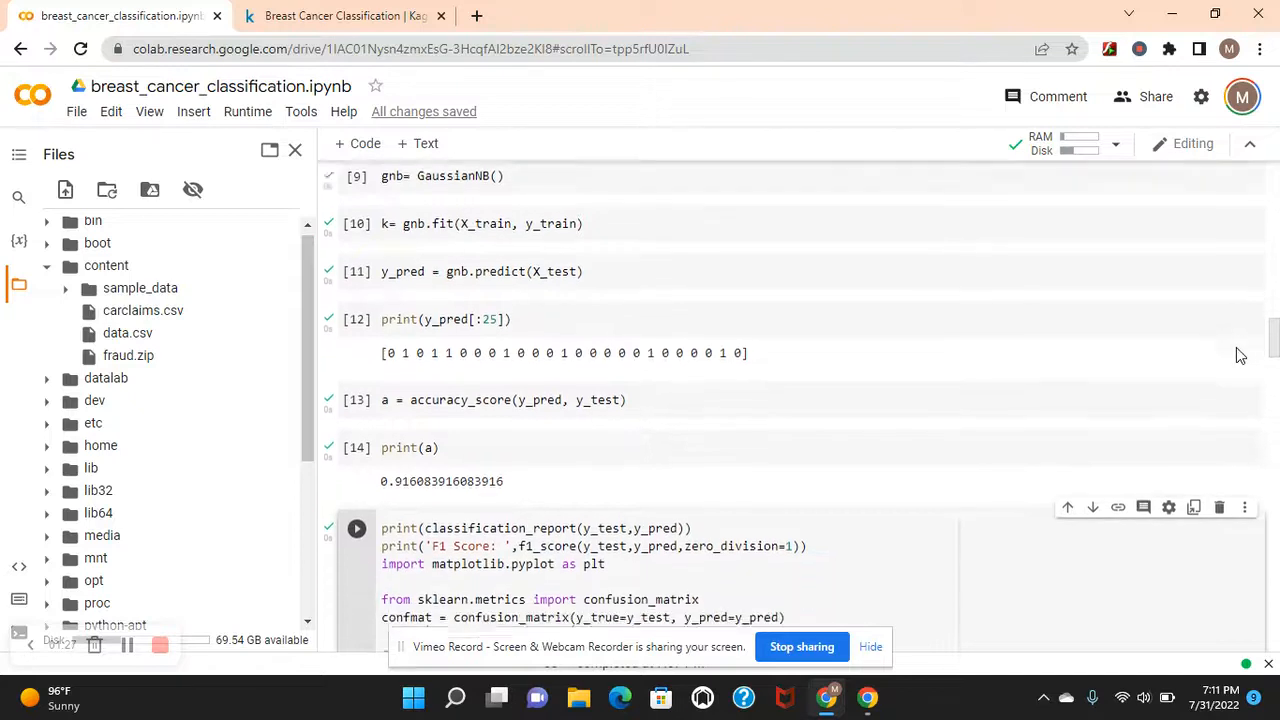
scroll(down, 3)
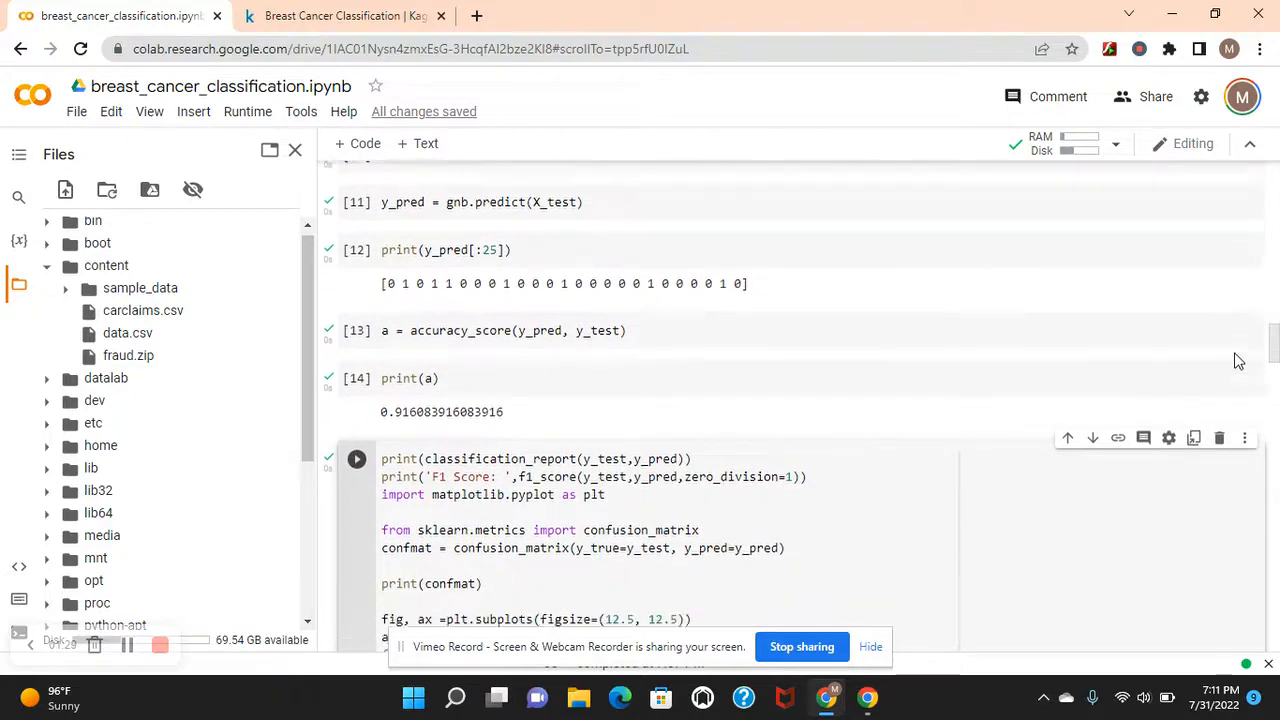
scroll(down, 3)
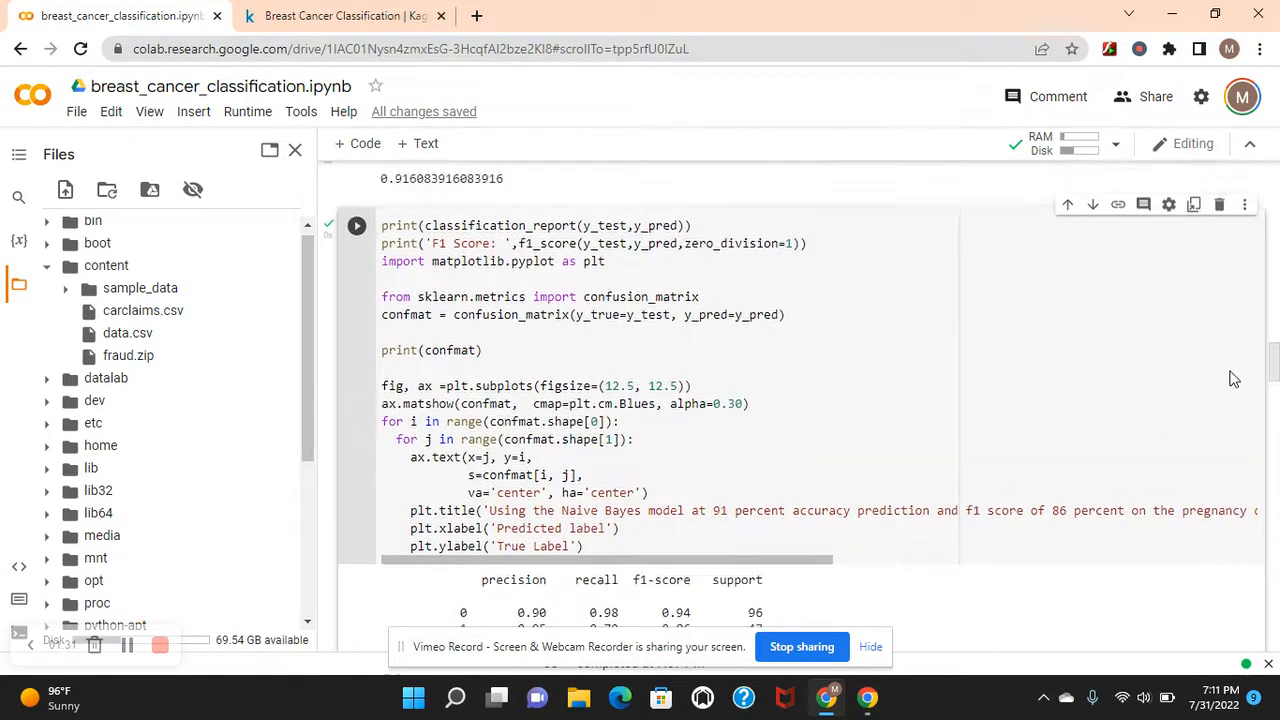
scroll(down, 3)
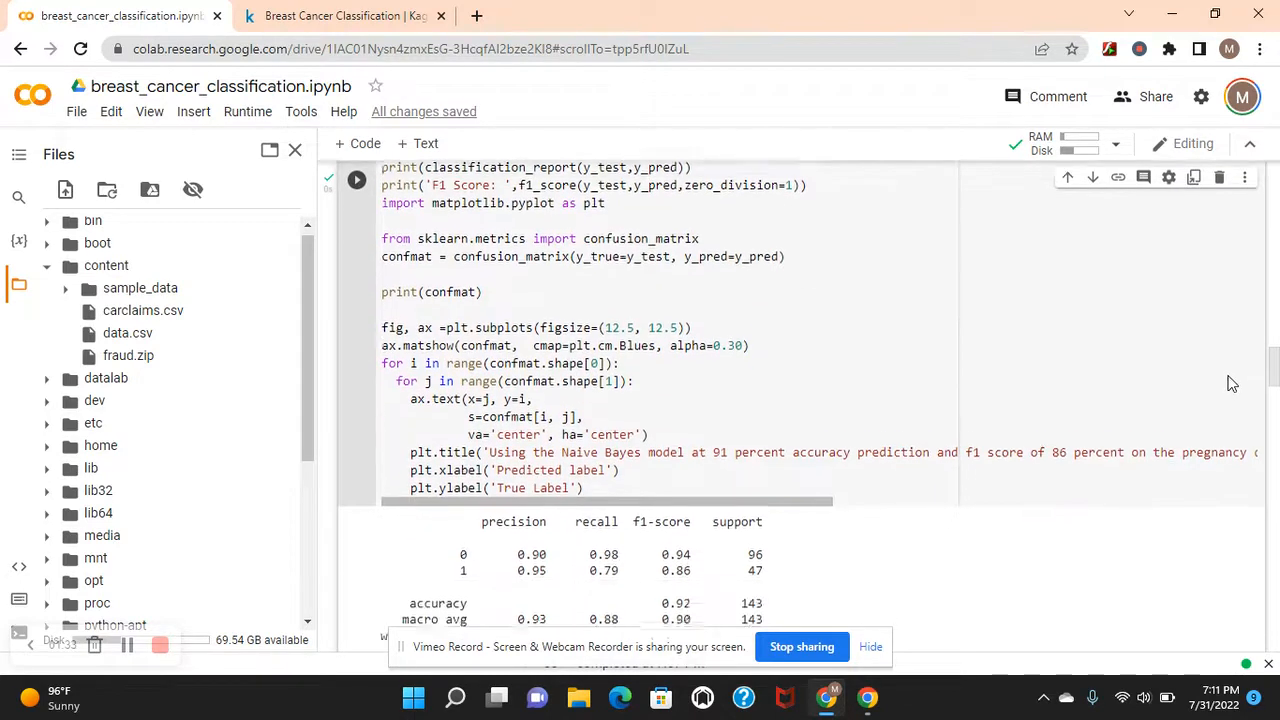
scroll(down, 3)
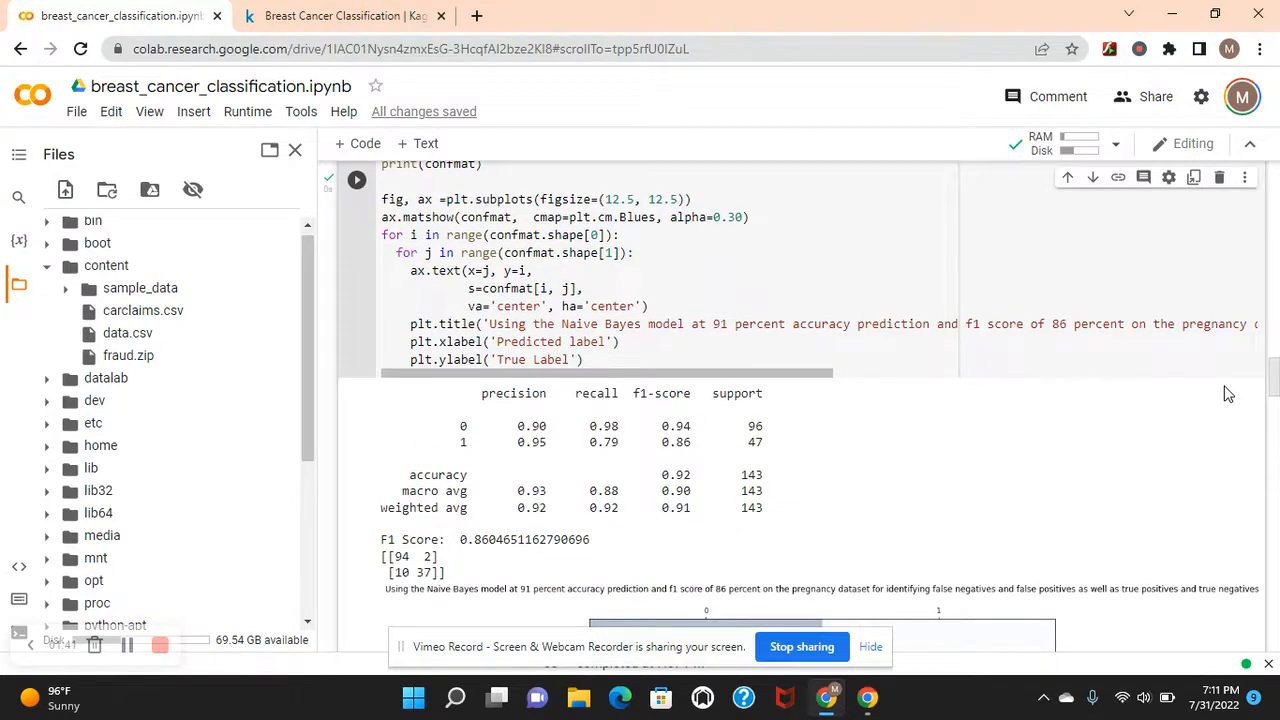
scroll(down, 3)
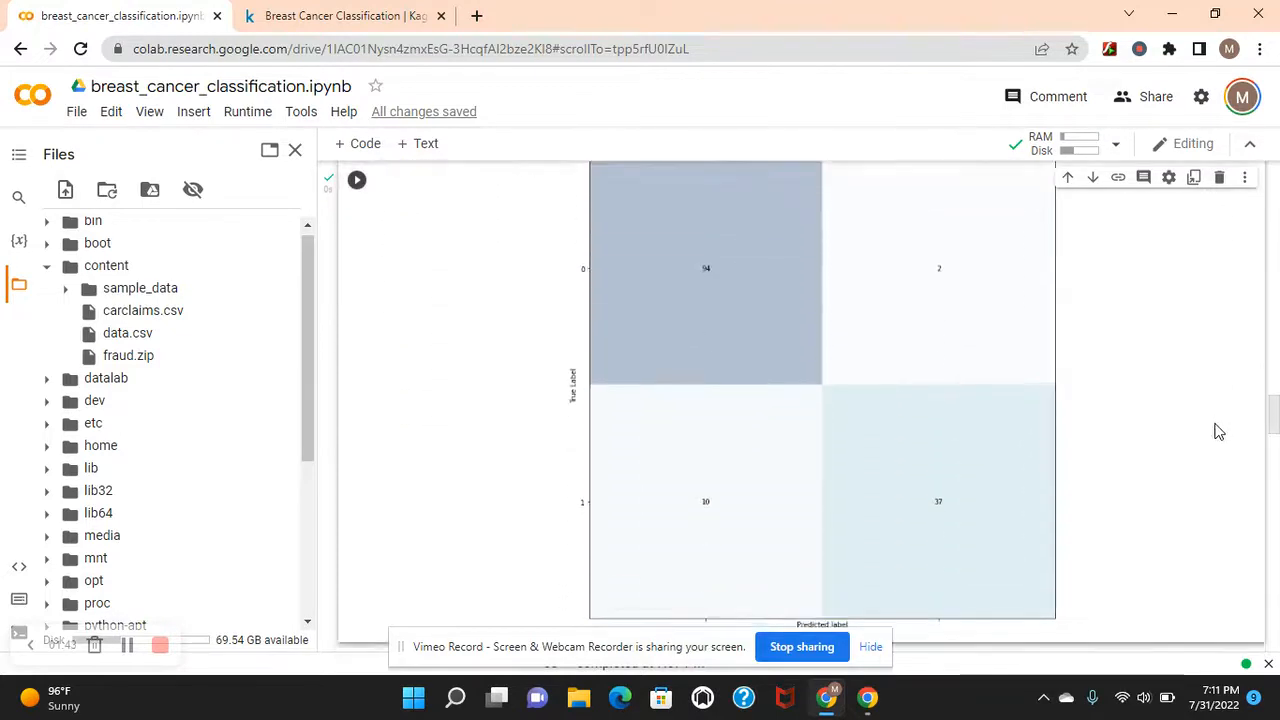
scroll(down, 3)
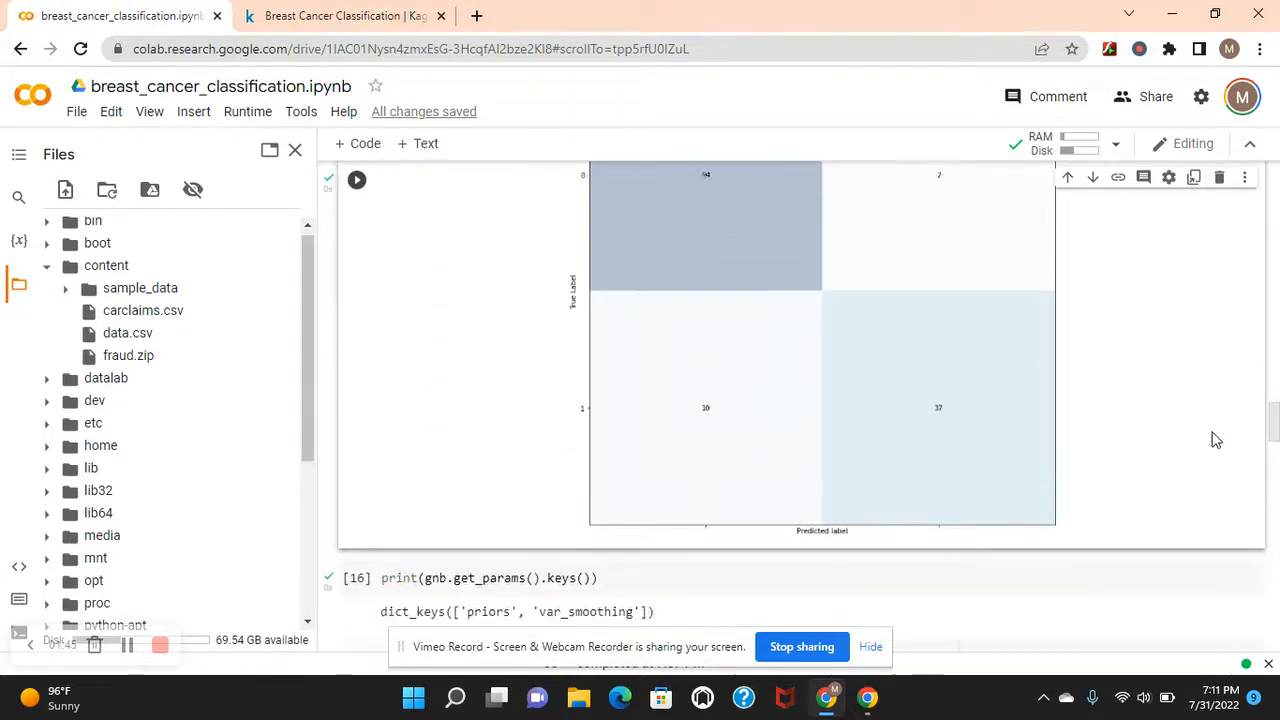
scroll(down, 3)
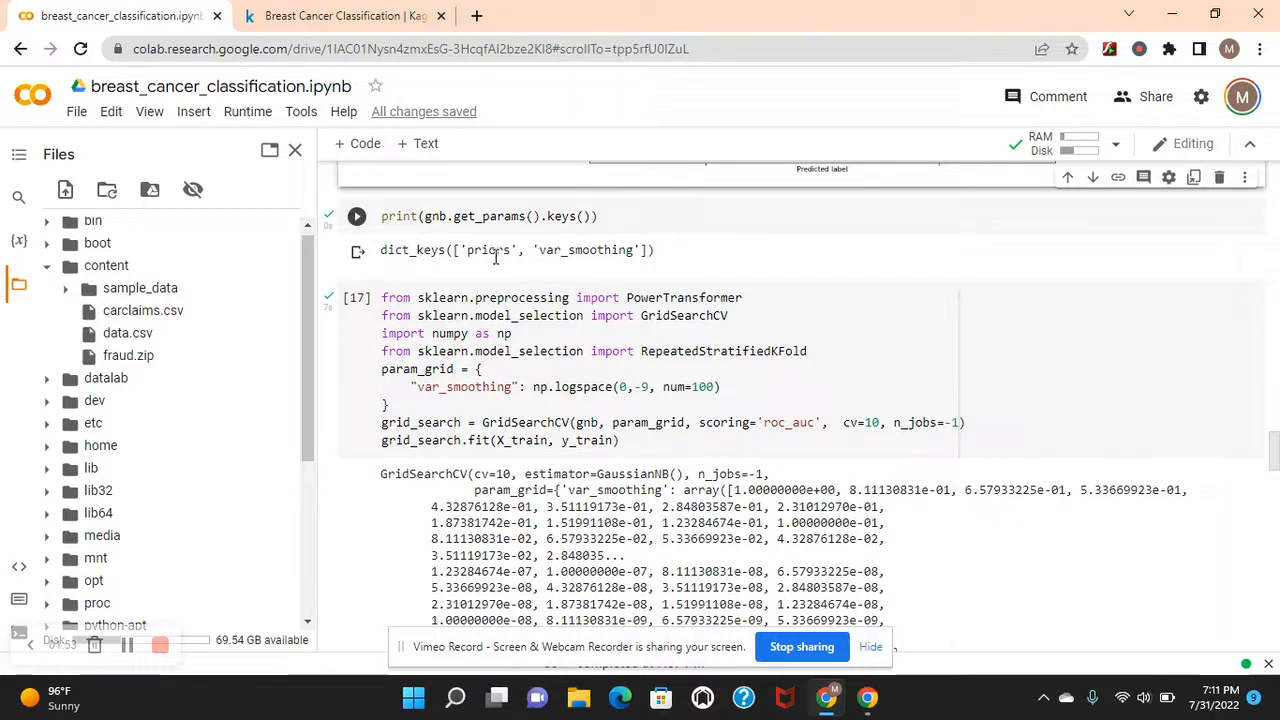
mouse_move(588, 251)
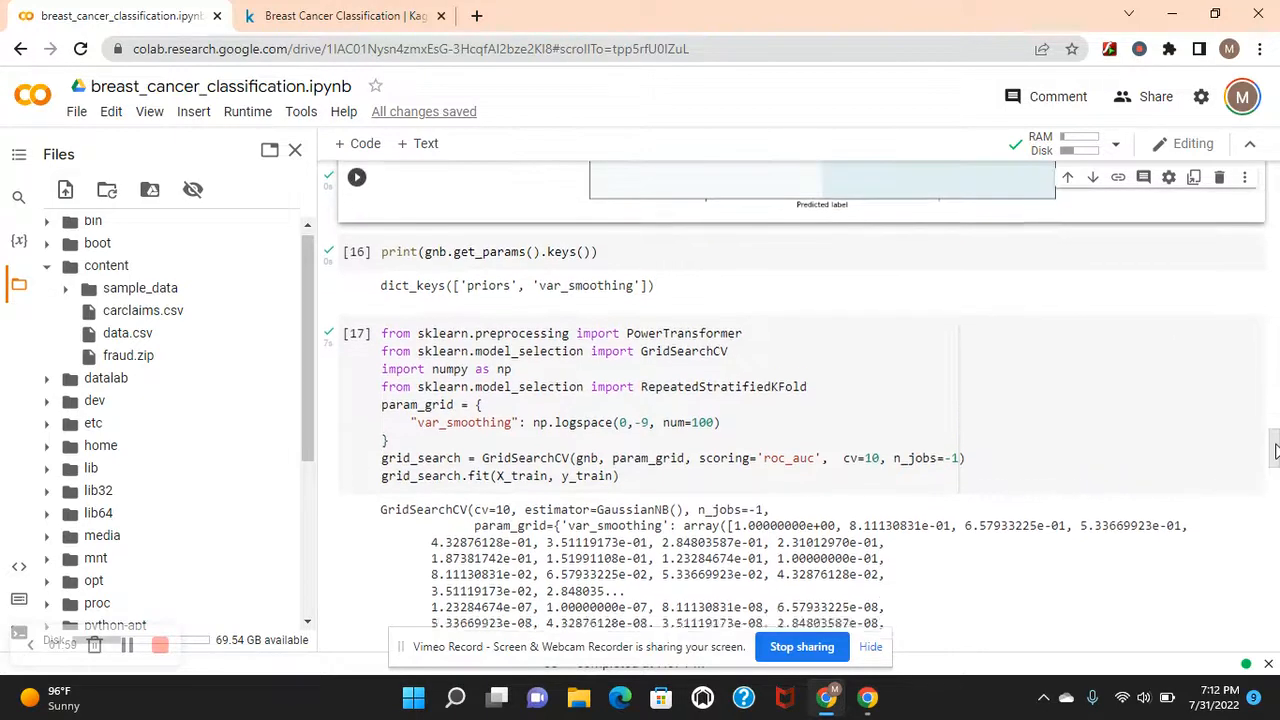
scroll(down, 3)
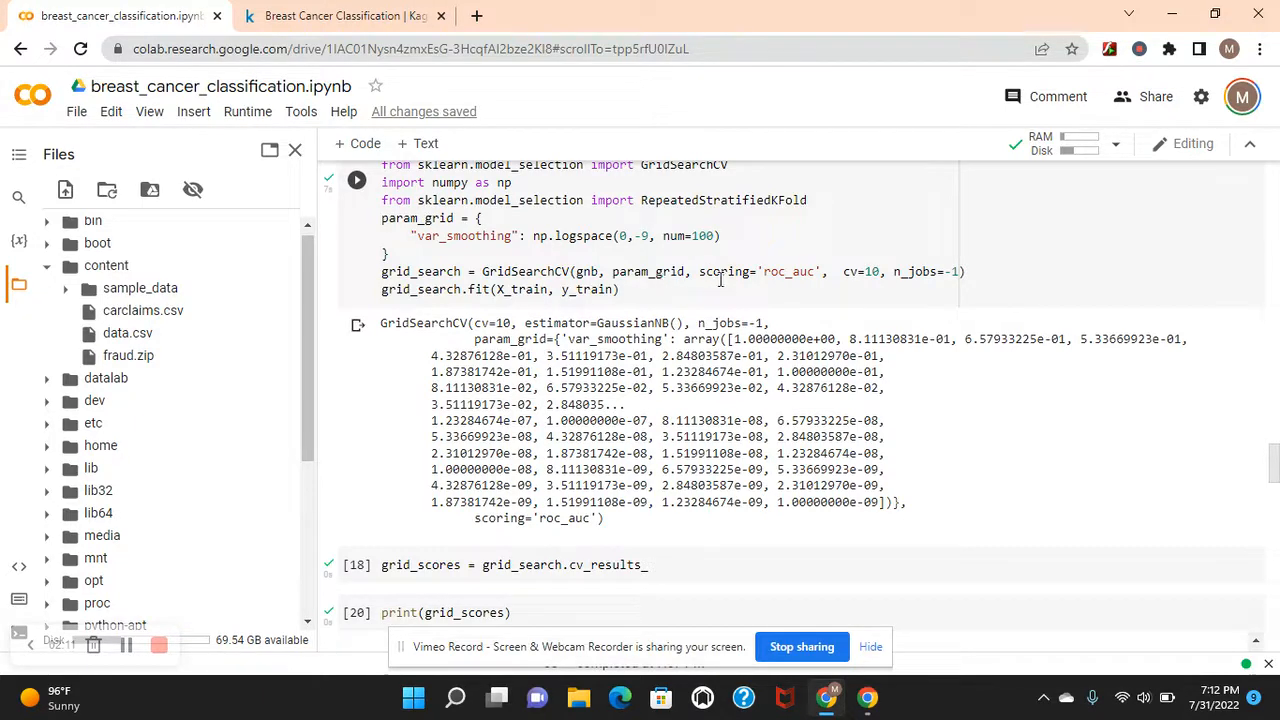
mouse_move(850, 283)
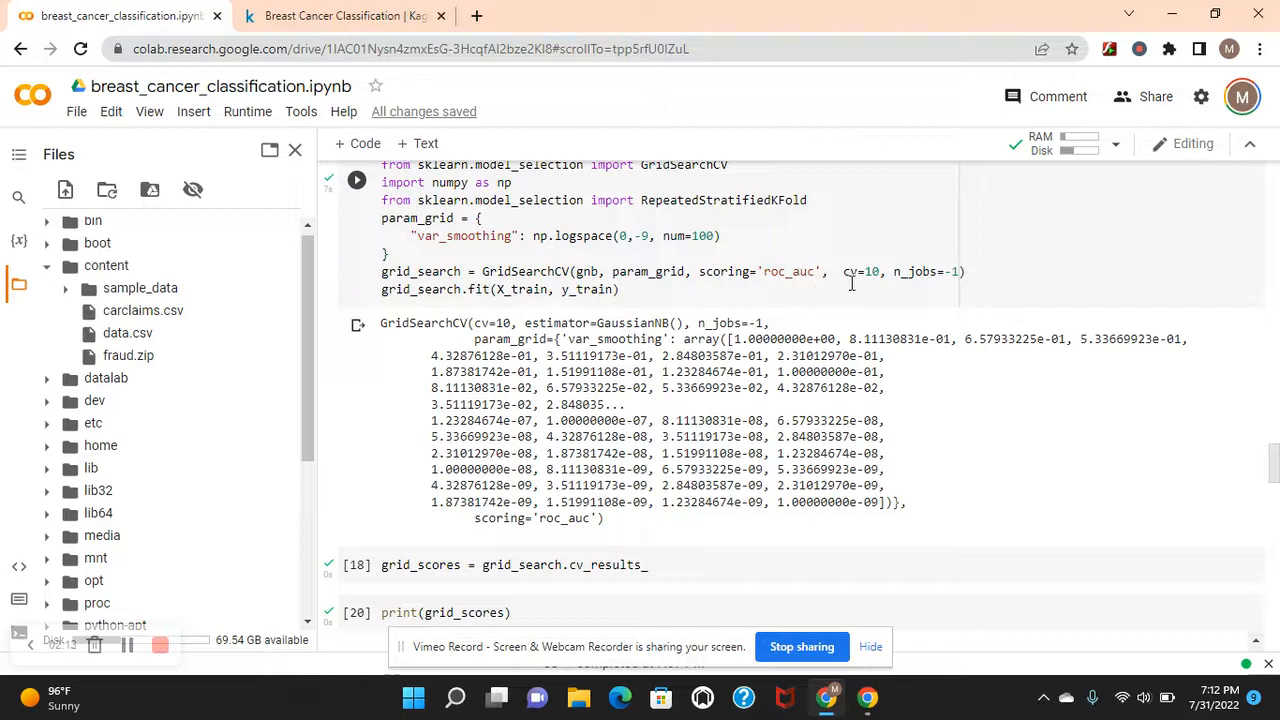
mouse_move(930, 283)
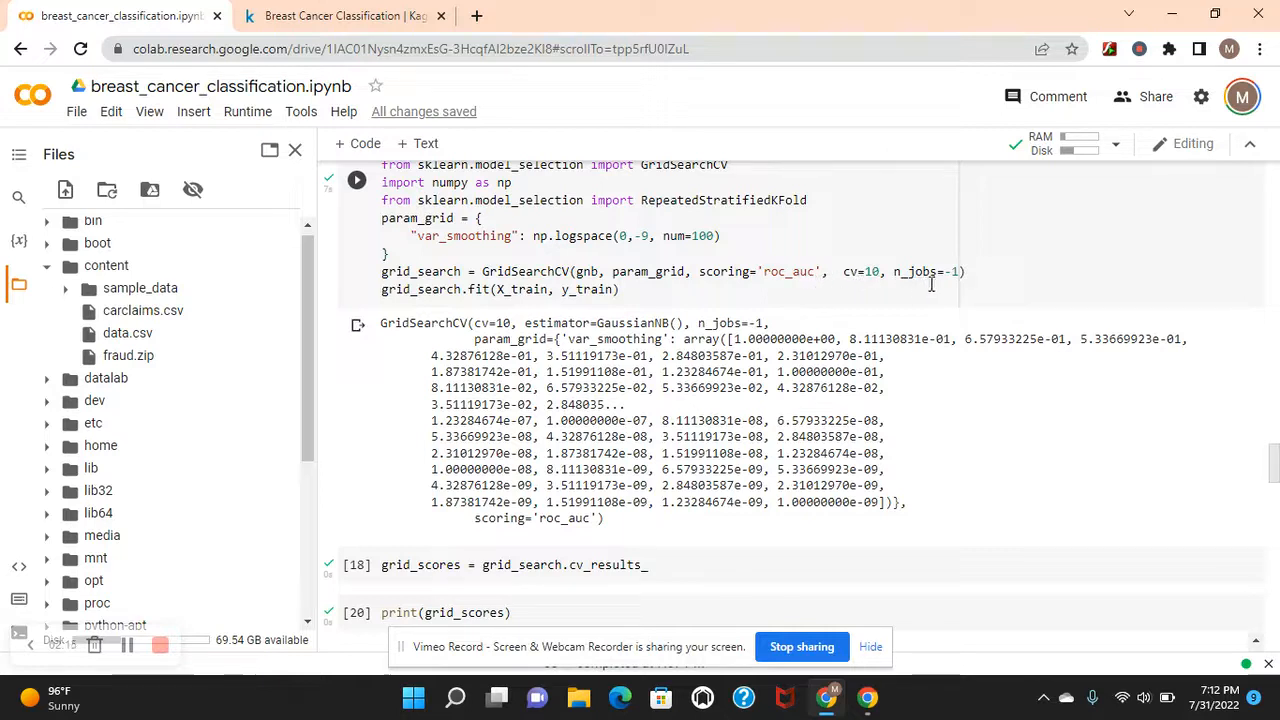
mouse_move(1095, 390)
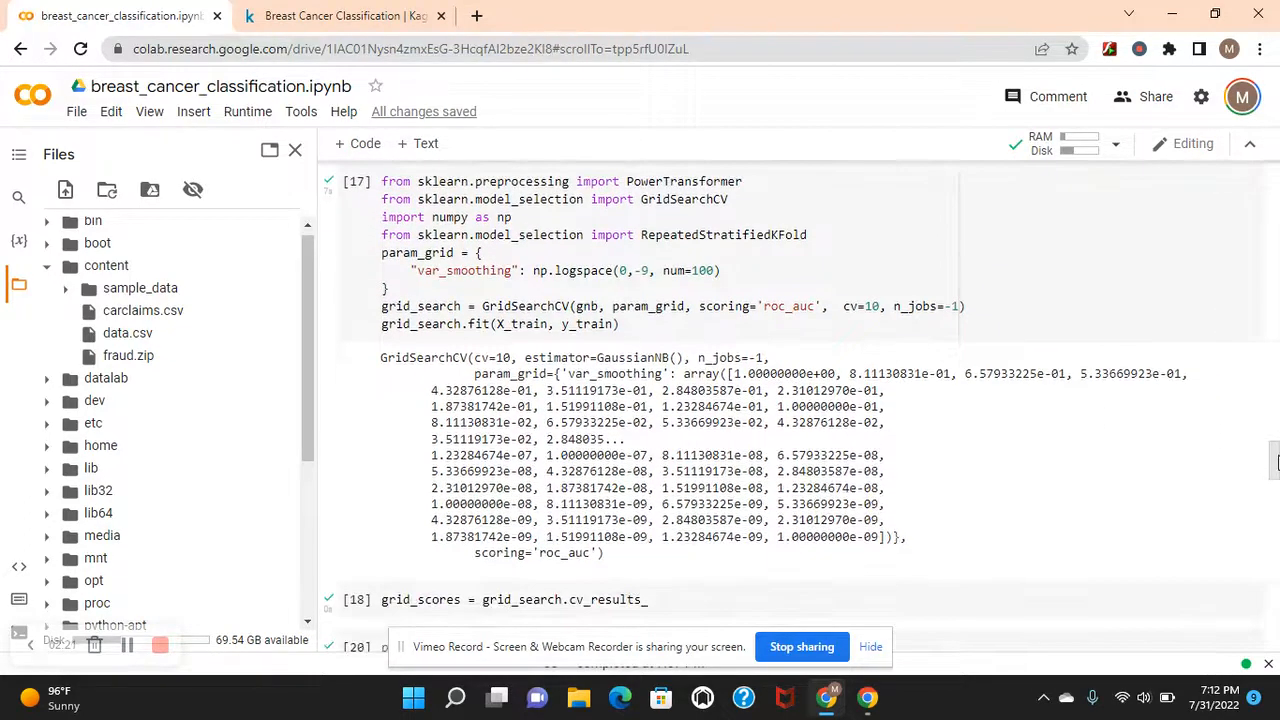
scroll(down, 3)
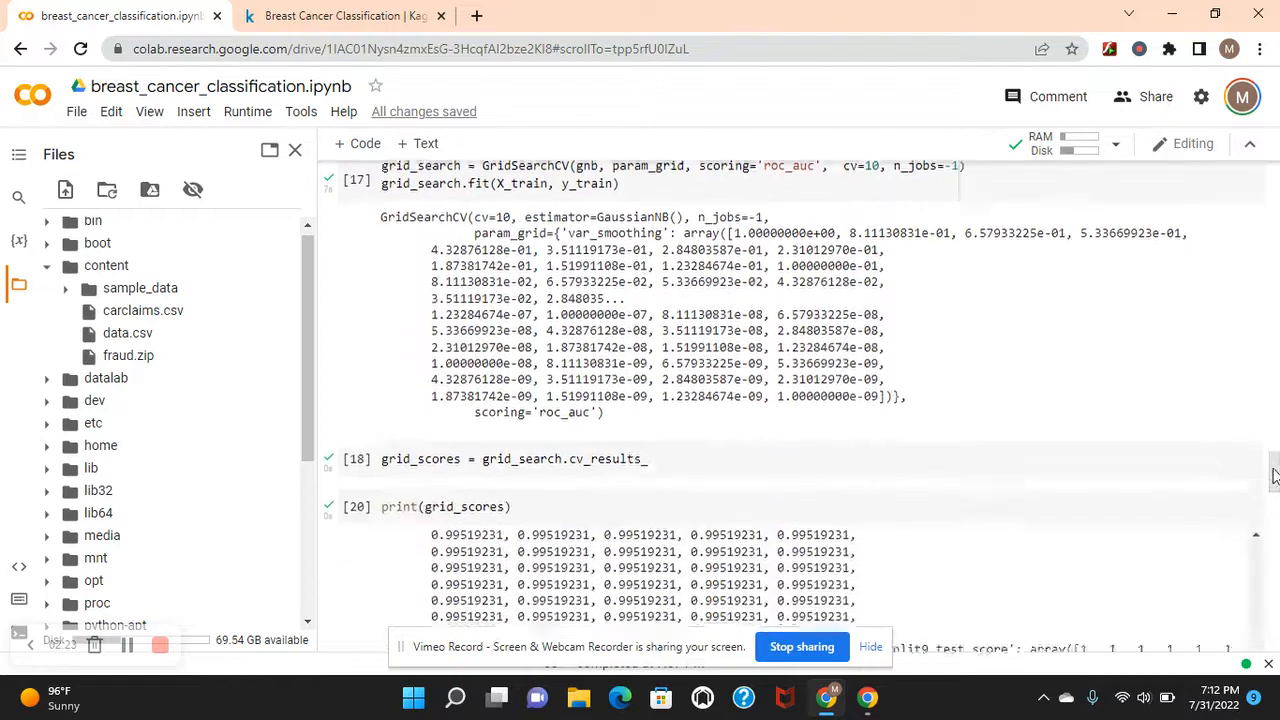
scroll(down, 3)
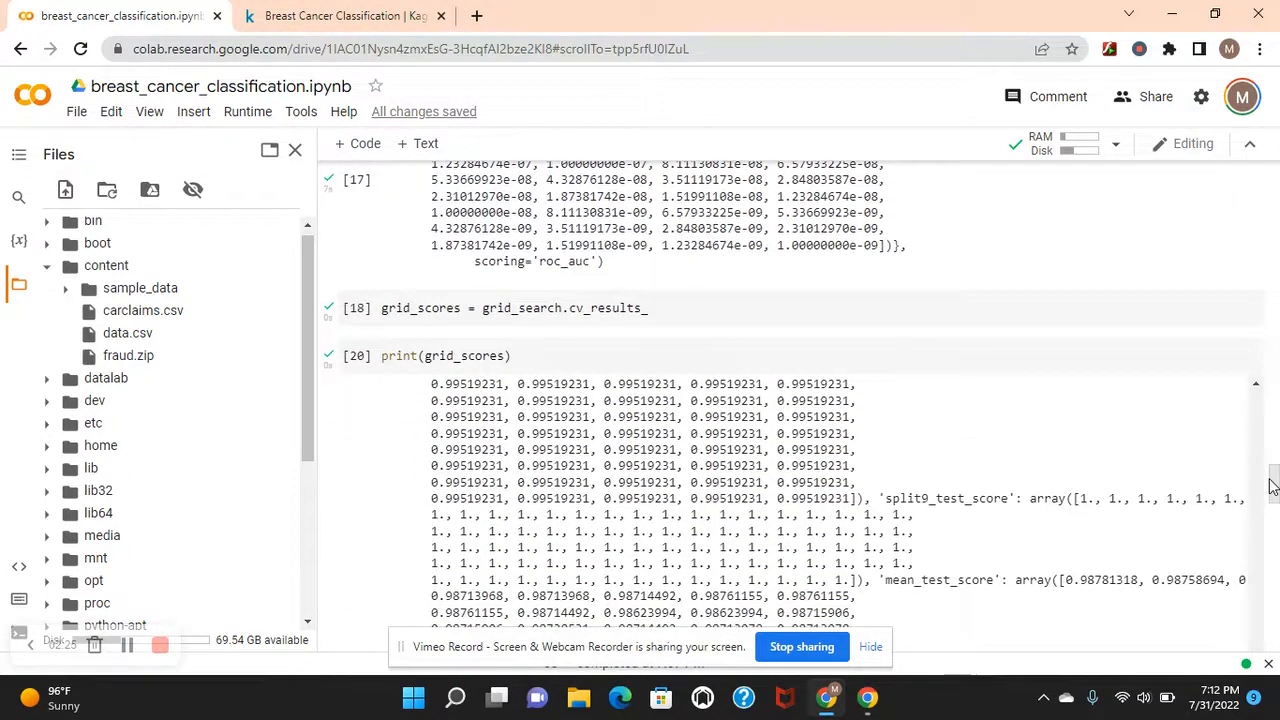
scroll(down, 3)
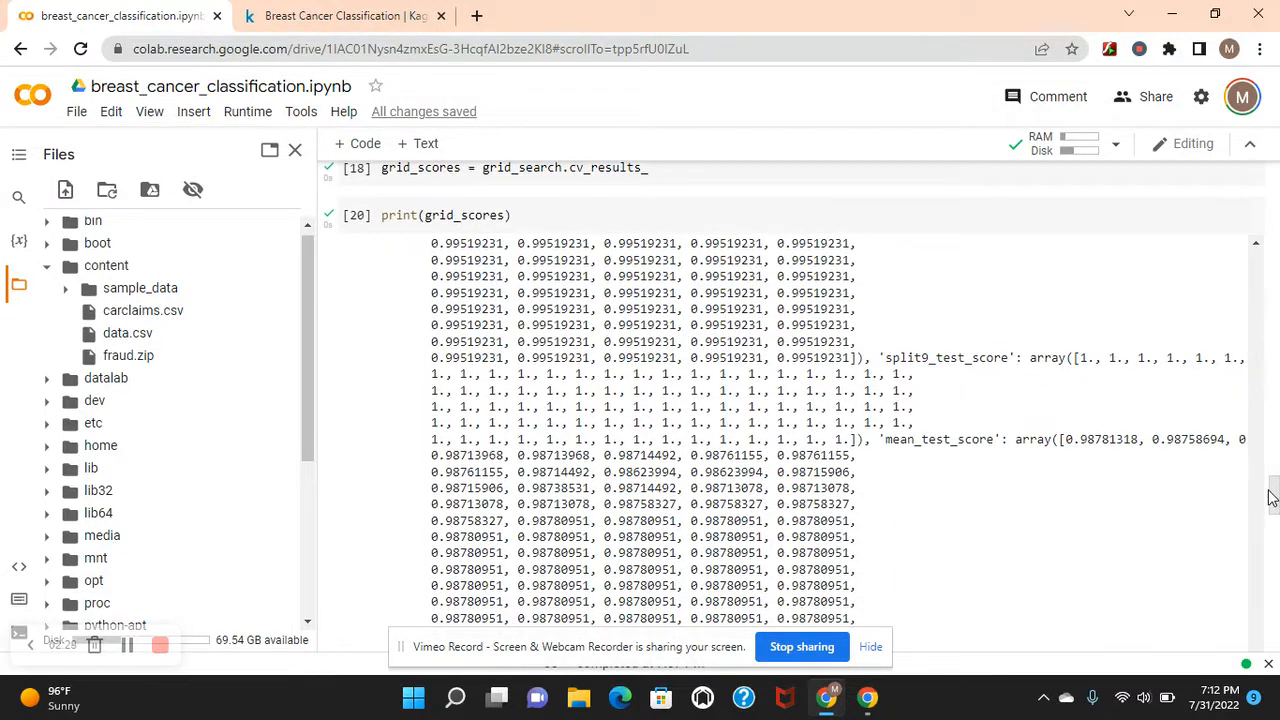
scroll(down, 3)
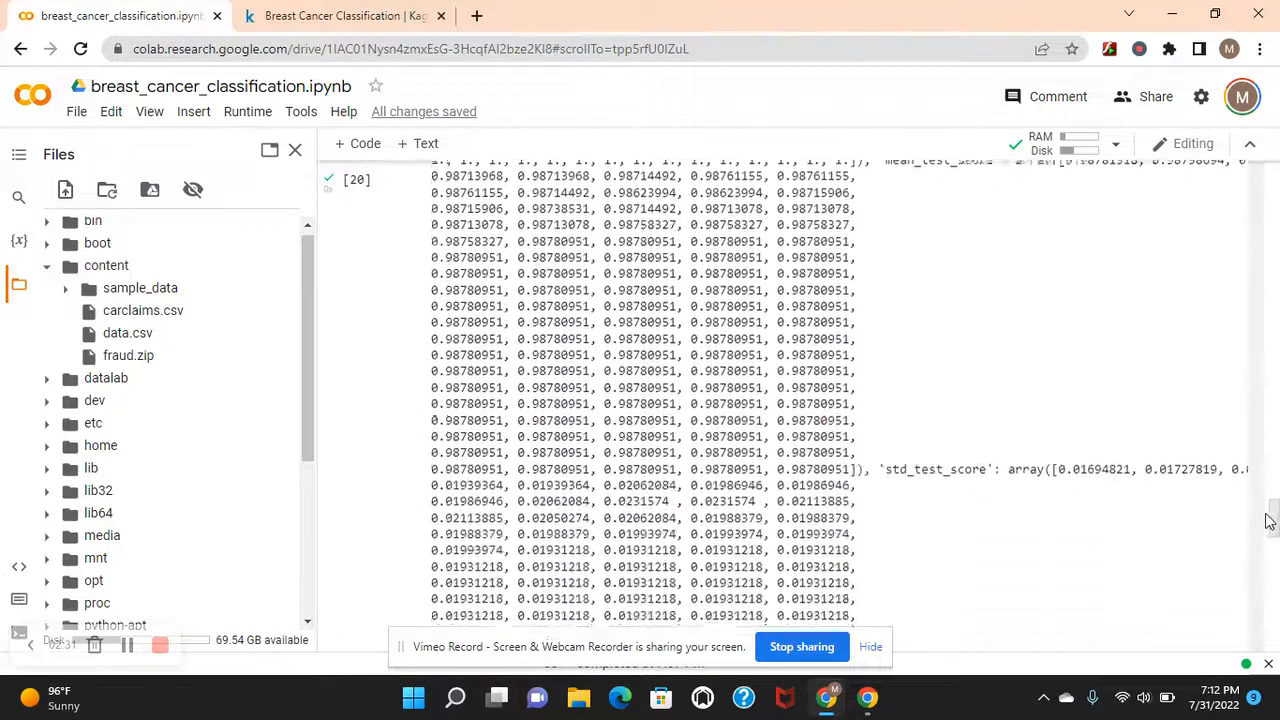
scroll(down, 3)
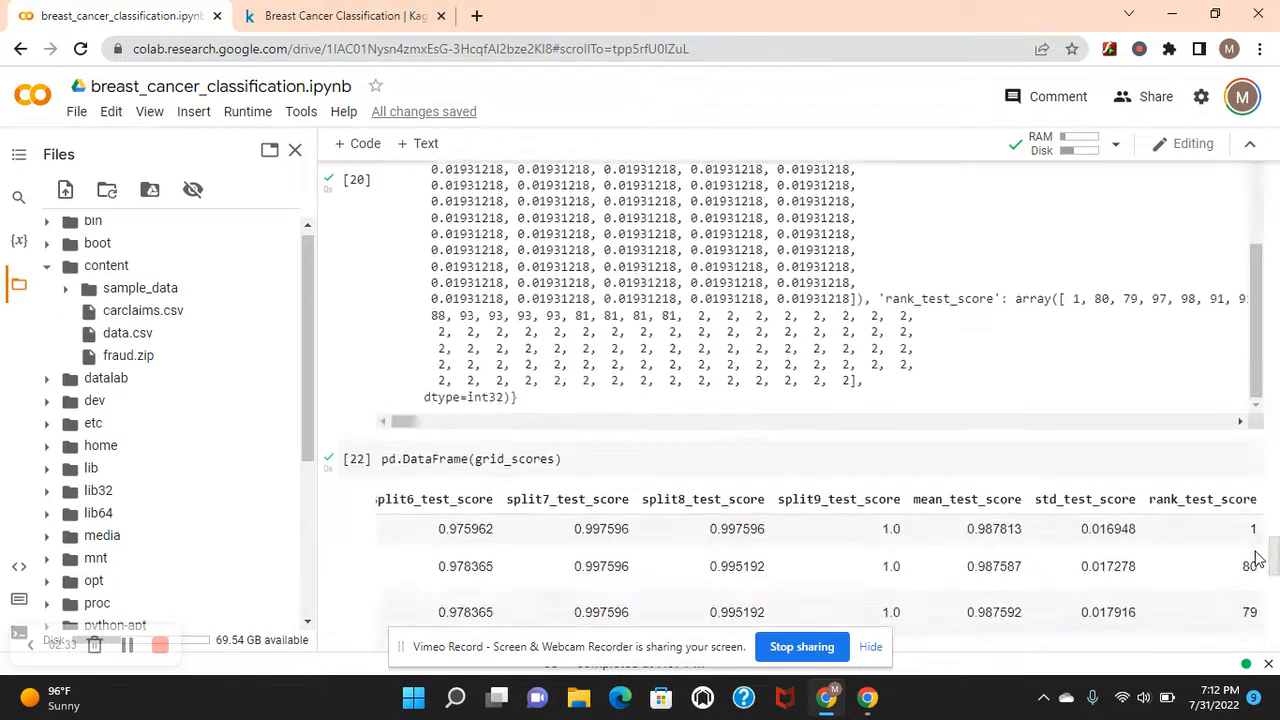
scroll(down, 3)
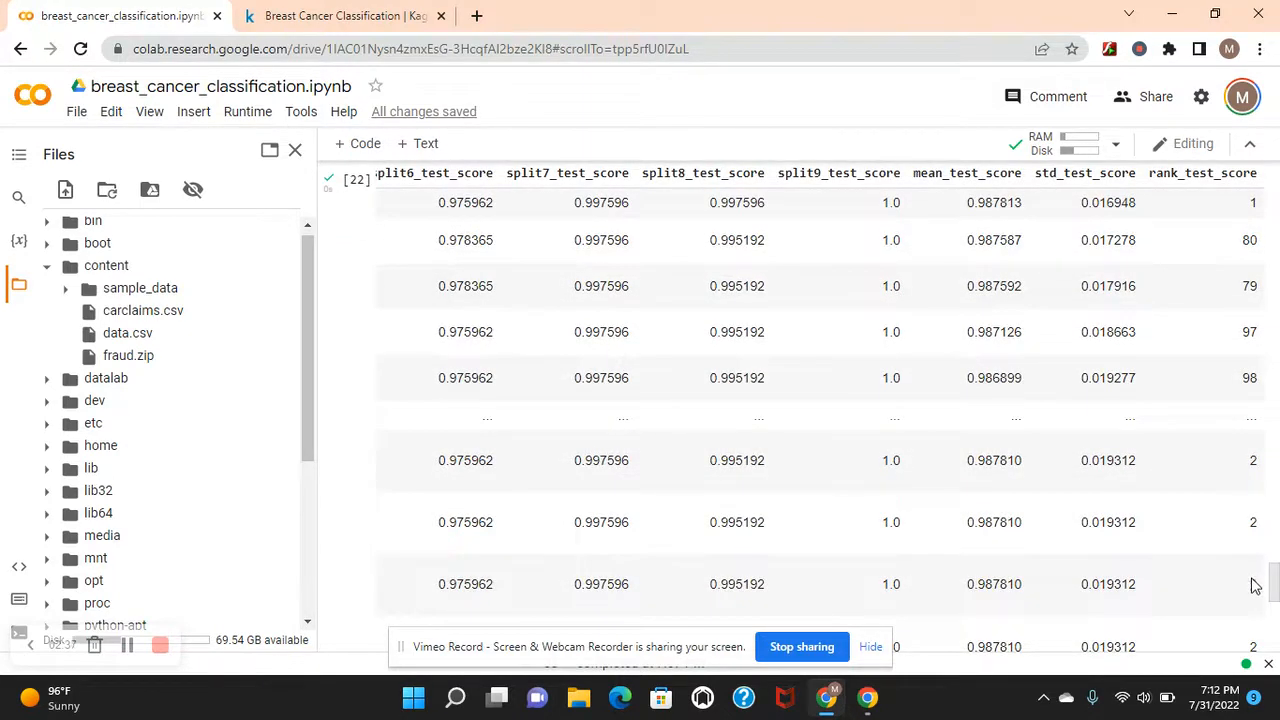
scroll(down, 3)
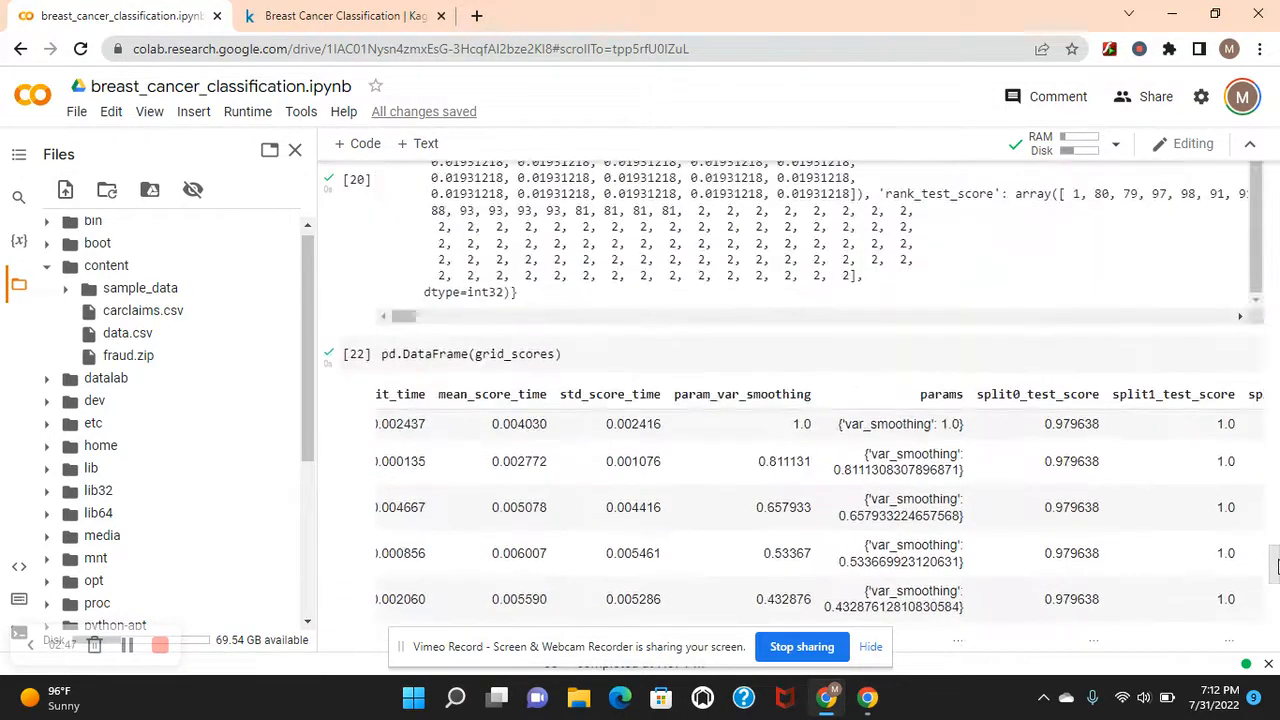
scroll(down, 3)
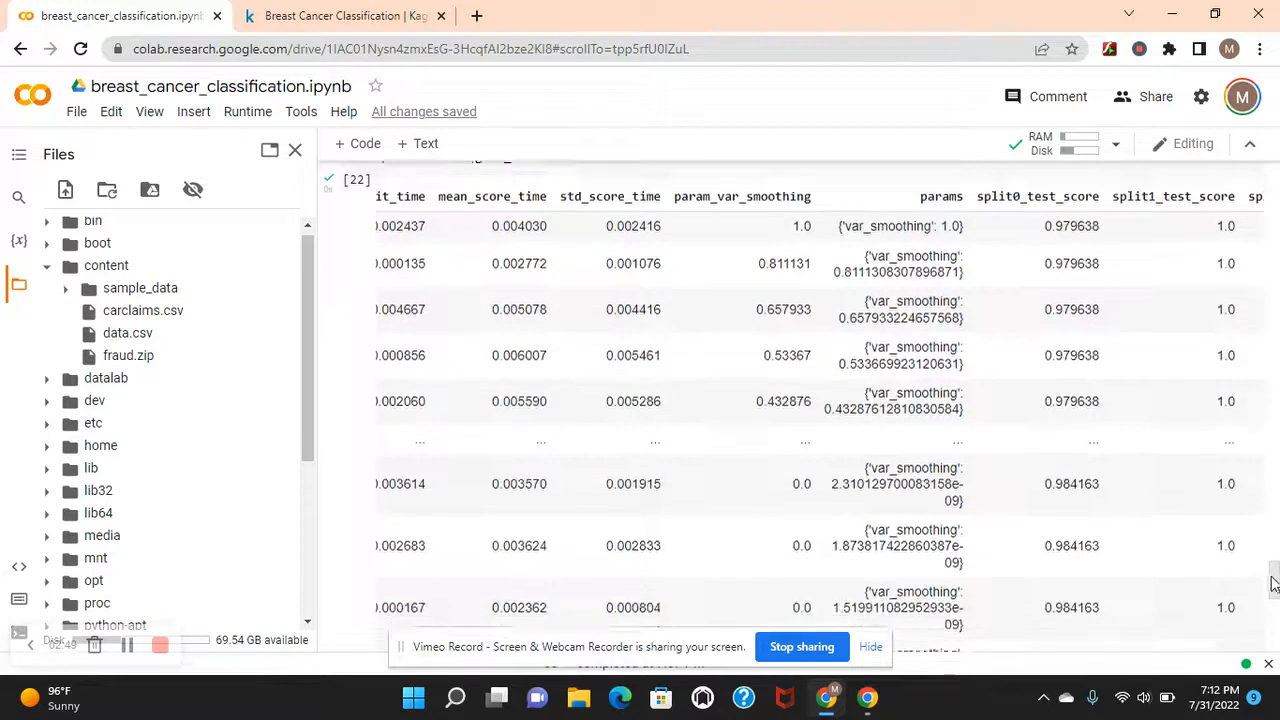
scroll(down, 3)
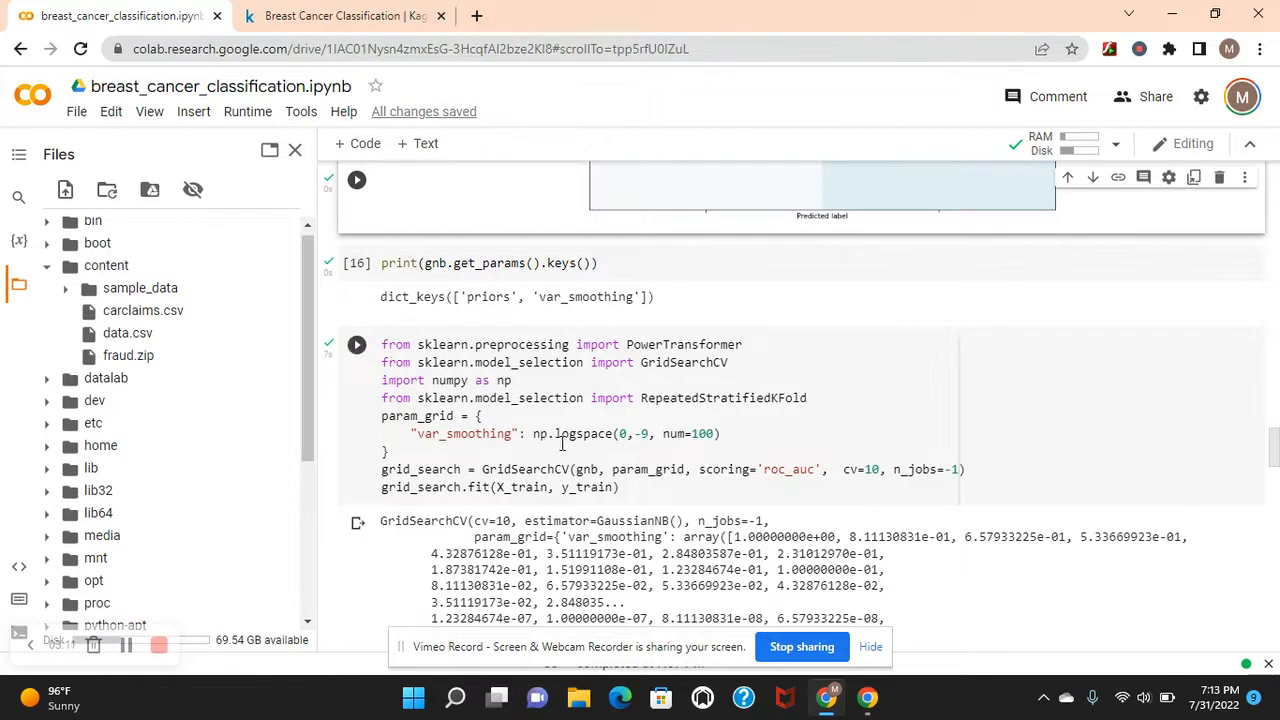
Select the GridSearchCV cell and scroll back up toward the accuracy cells.
click(357, 344)
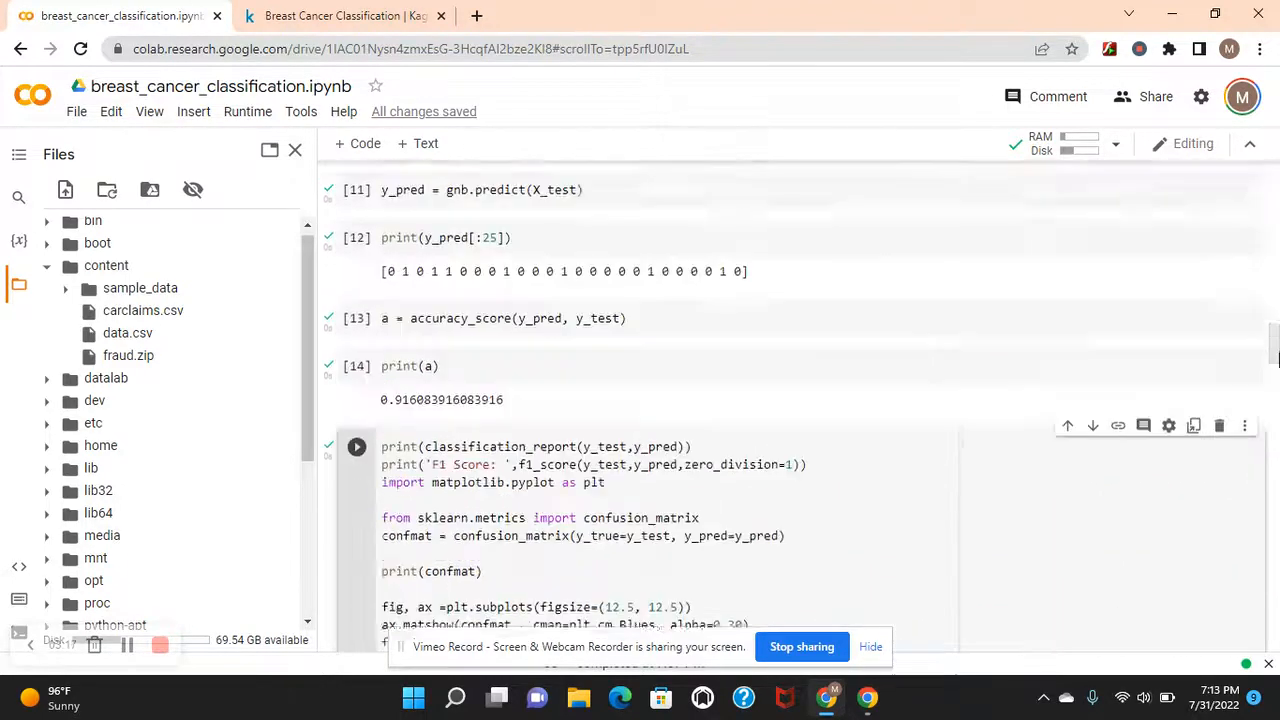
scroll(up, 3)
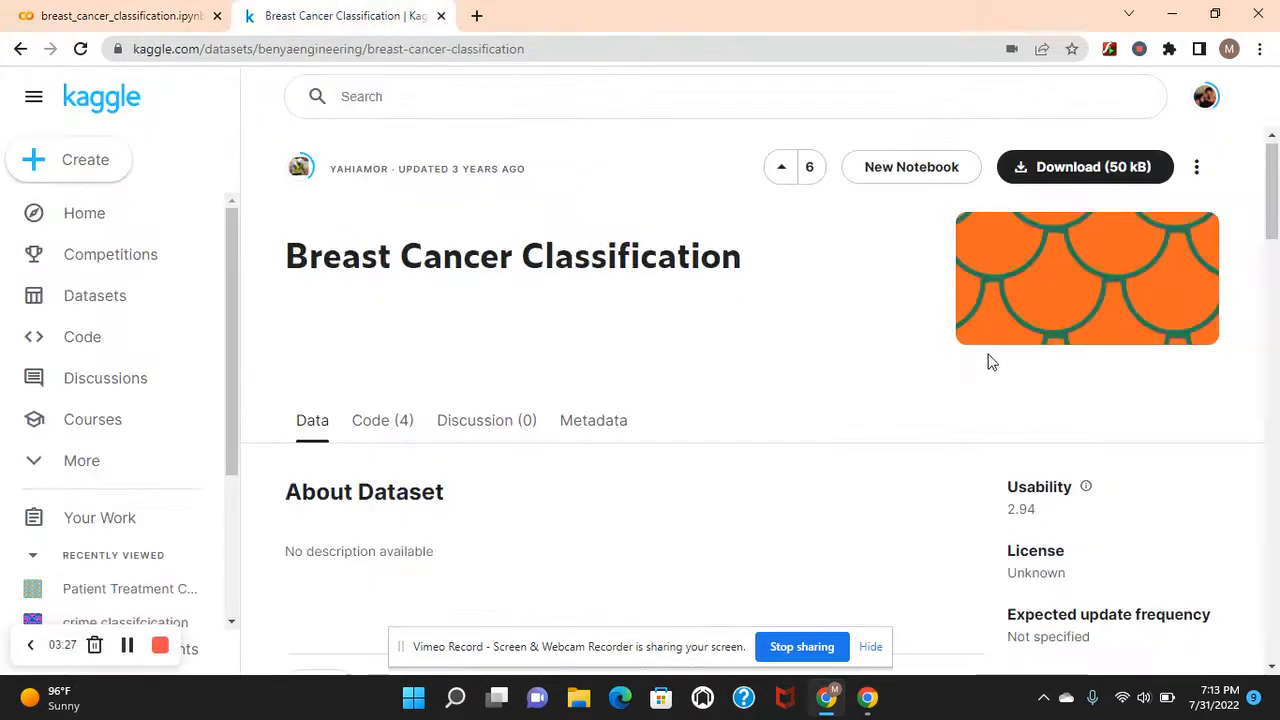
Scroll the Kaggle dataset page down to the data.csv preview, then return to the Colab notebook.
scroll(down, 3)
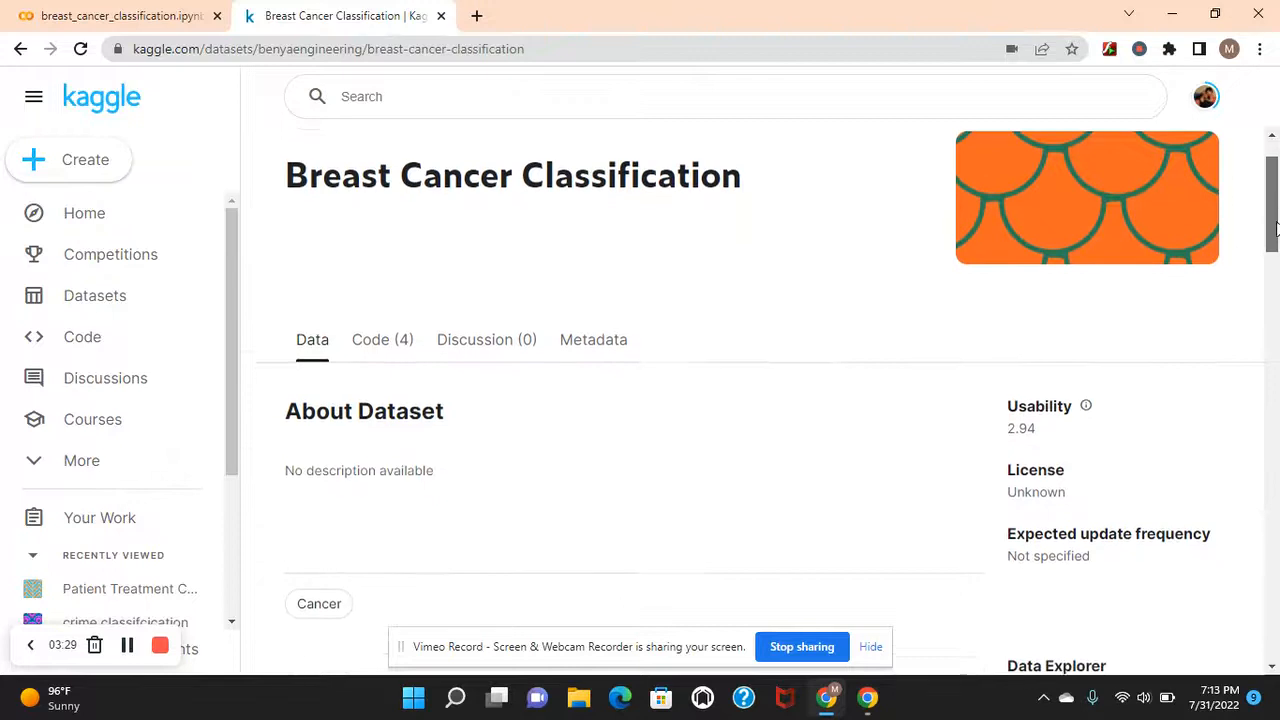
scroll(down, 3)
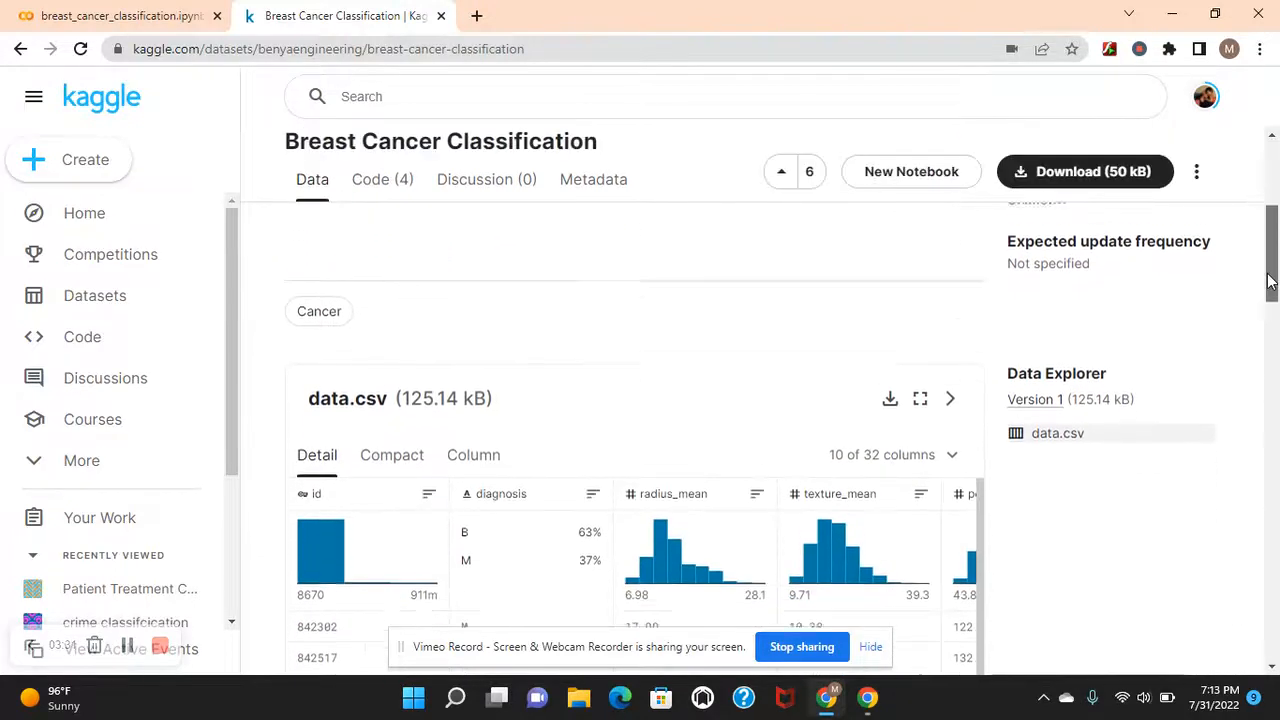
scroll(down, 3)
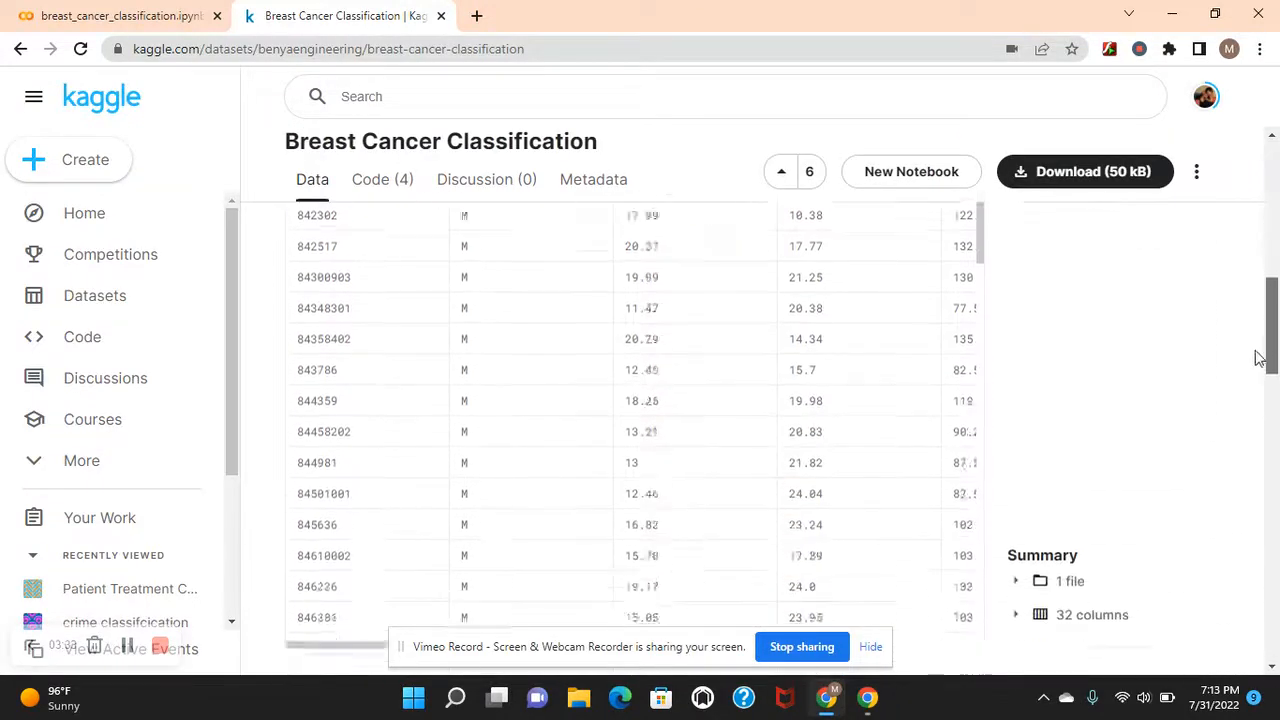
scroll(down, 3)
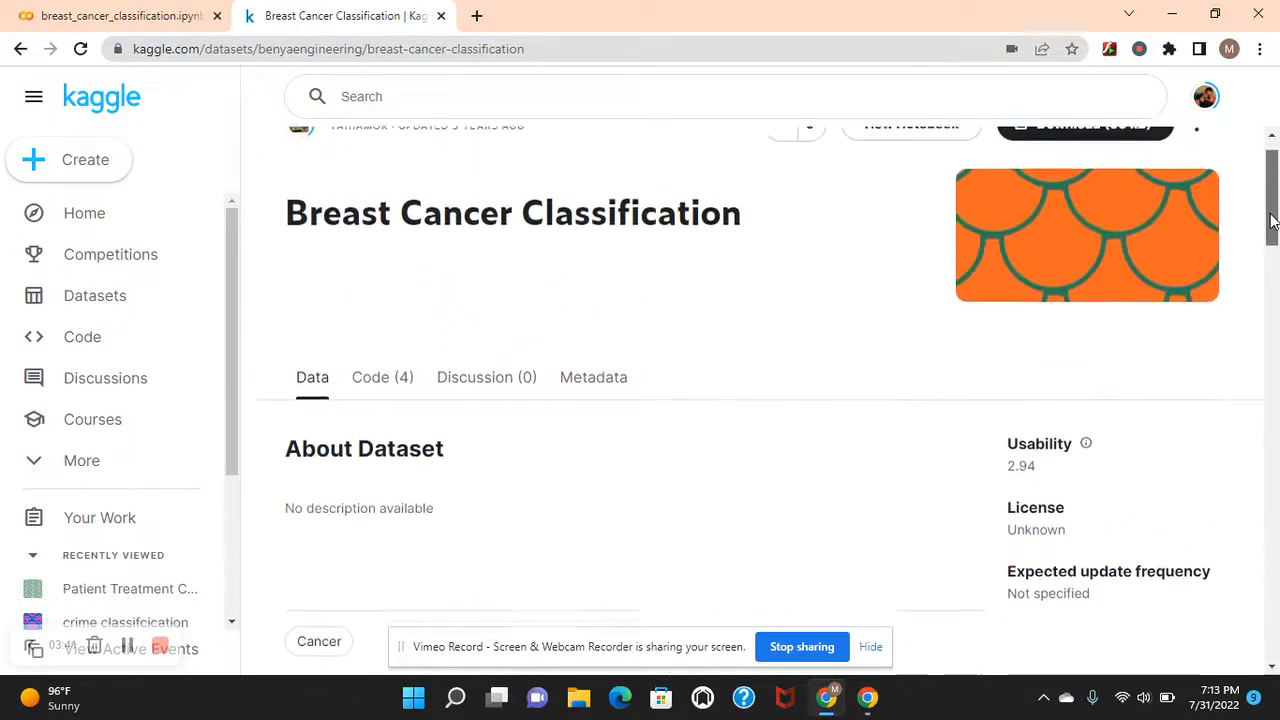
click(120, 15)
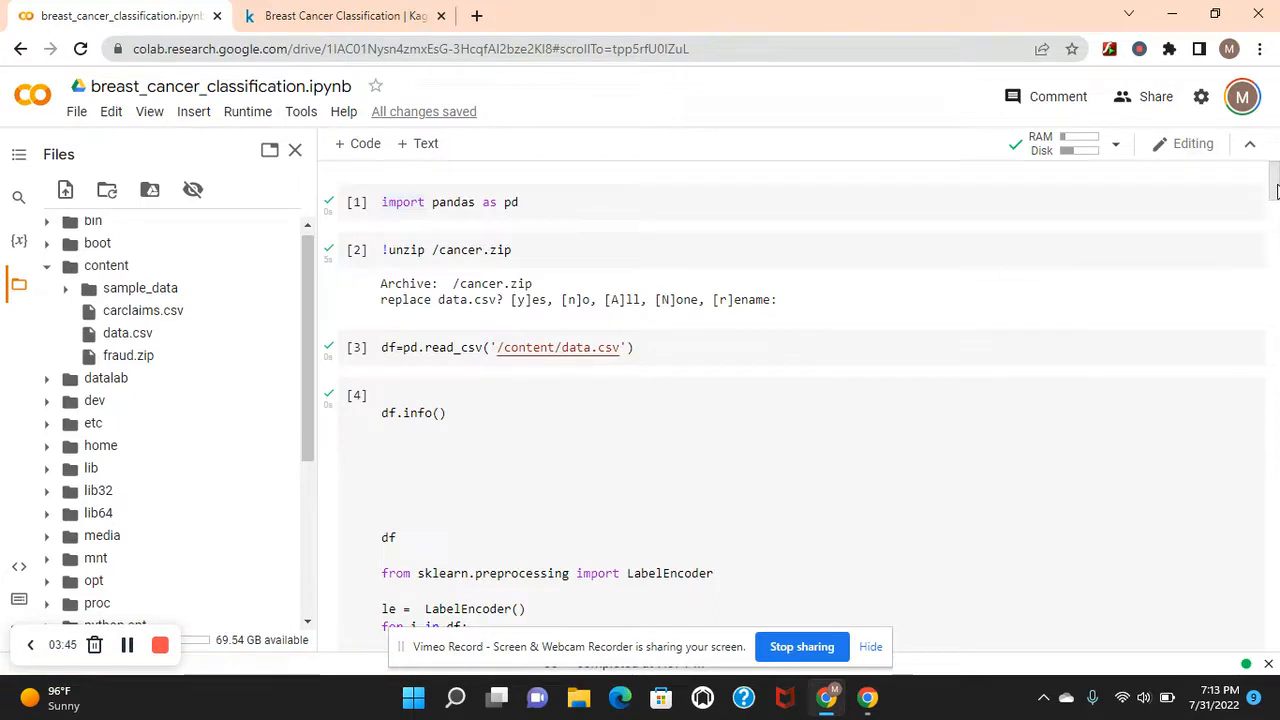
scroll(down, 3)
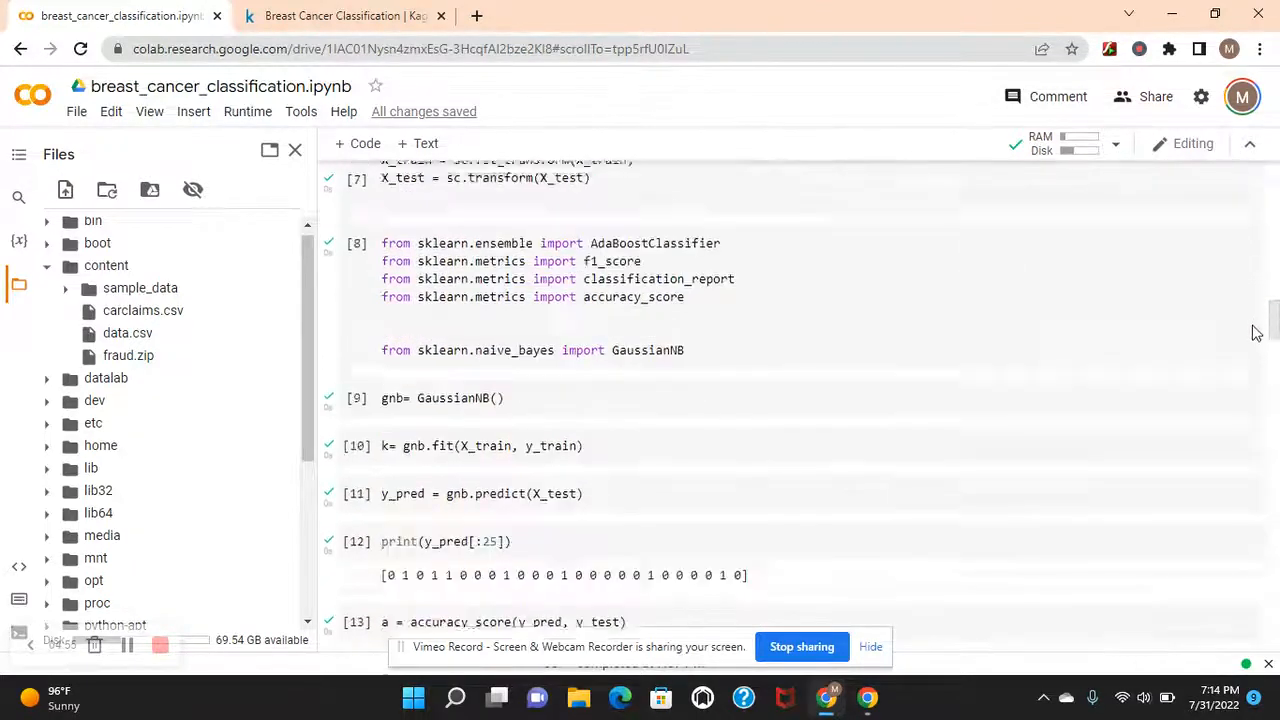
scroll(down, 3)
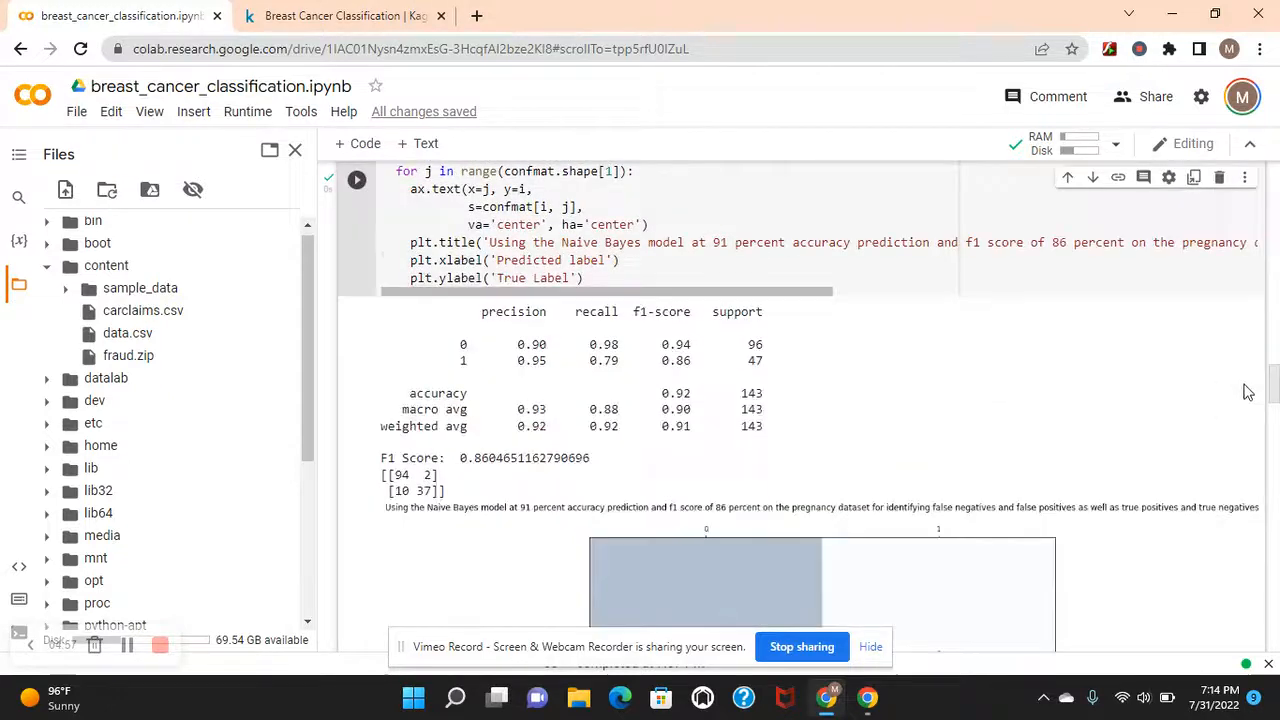